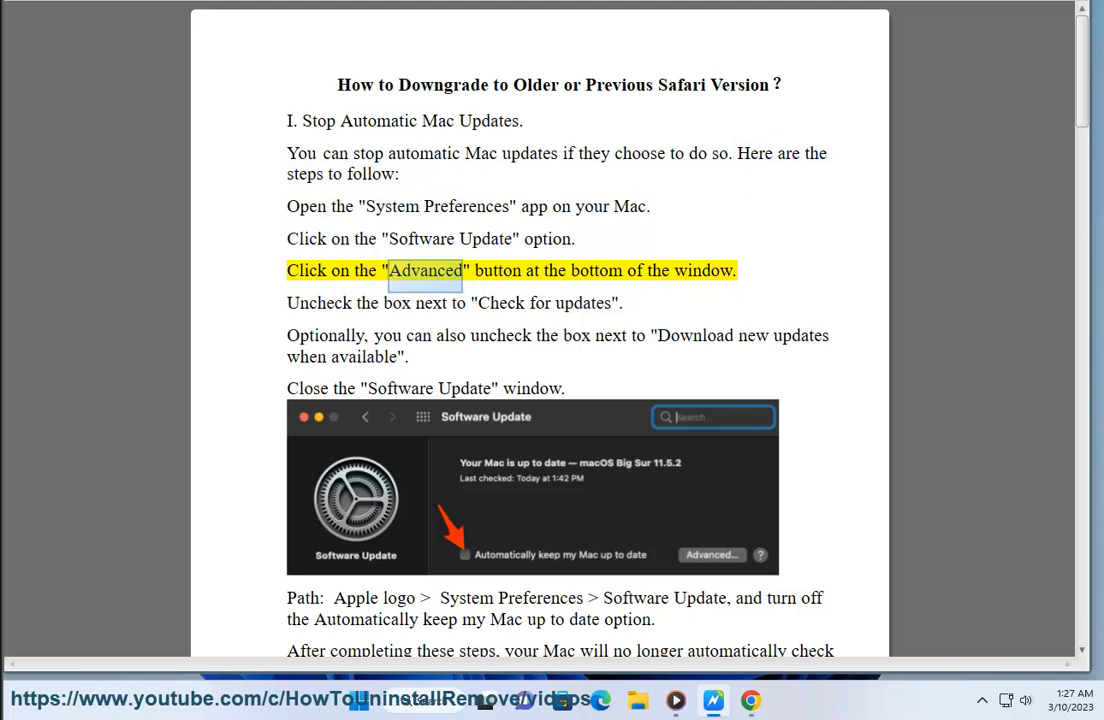
# - Start Read Aloud on the Stop Automatic Mac Updates section at the top of the guide
pyautogui.click(452, 304)
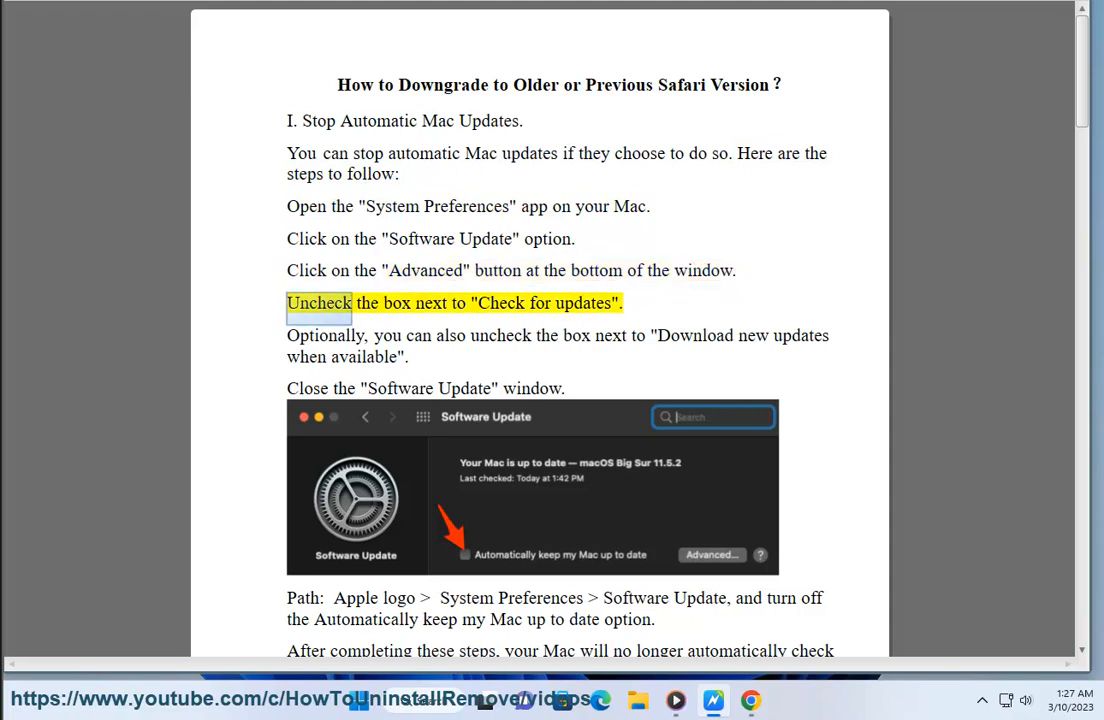
pyautogui.doubleClick(584, 304)
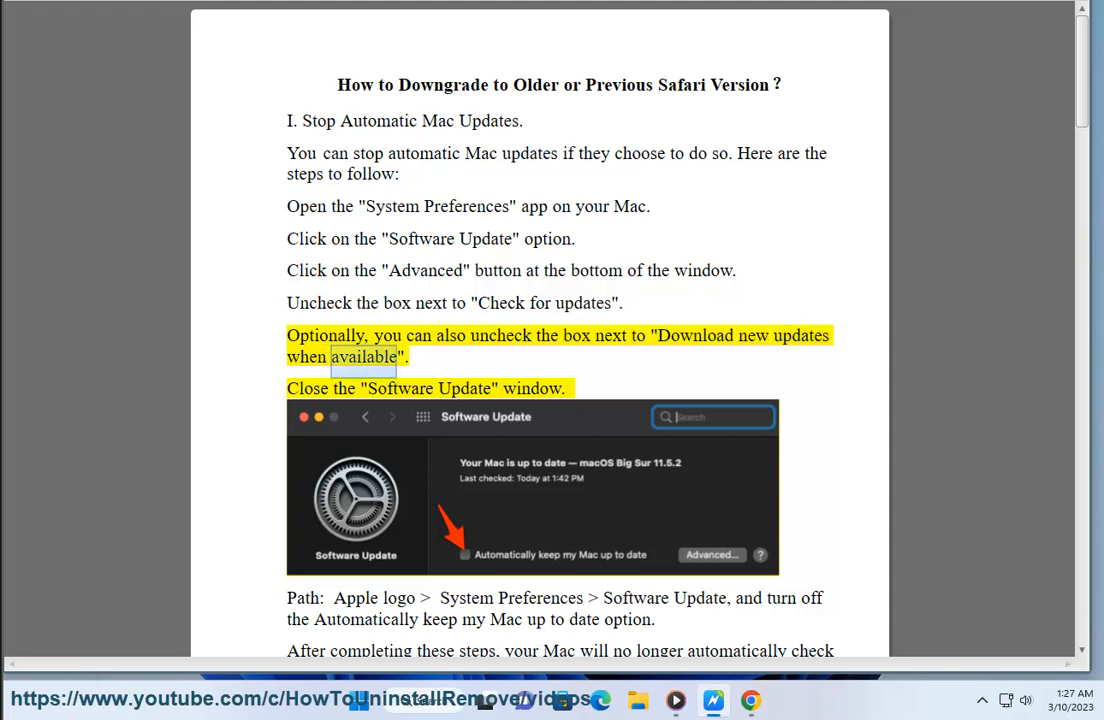
pyautogui.doubleClick(532, 388)
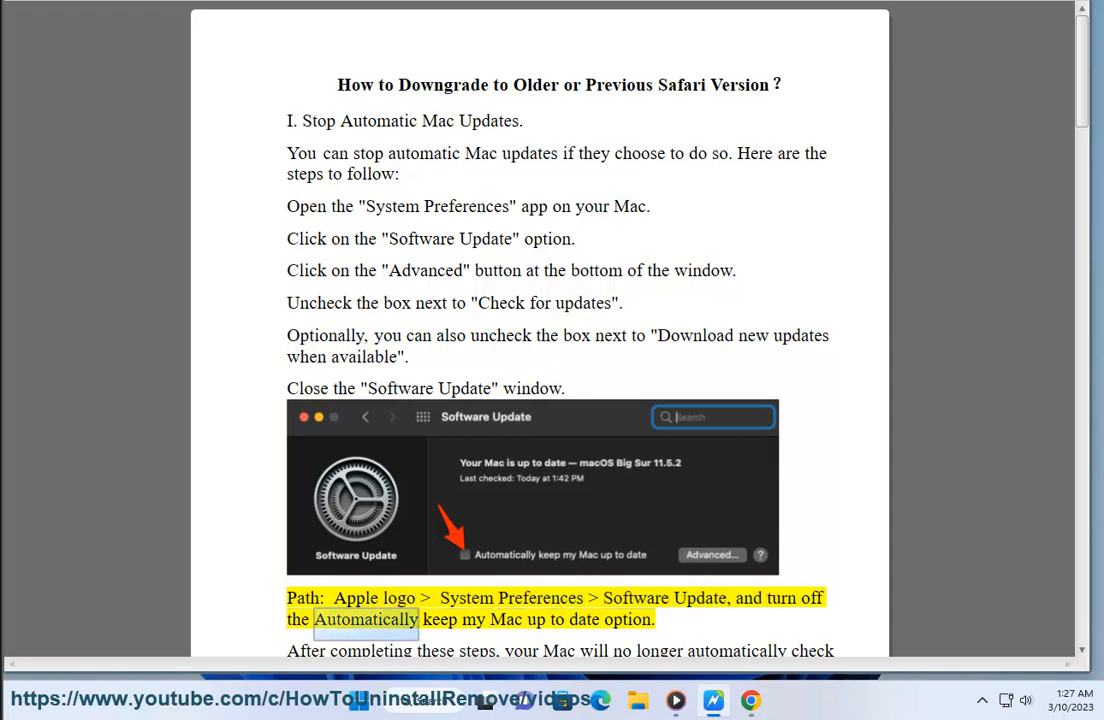
pyautogui.doubleClick(628, 620)
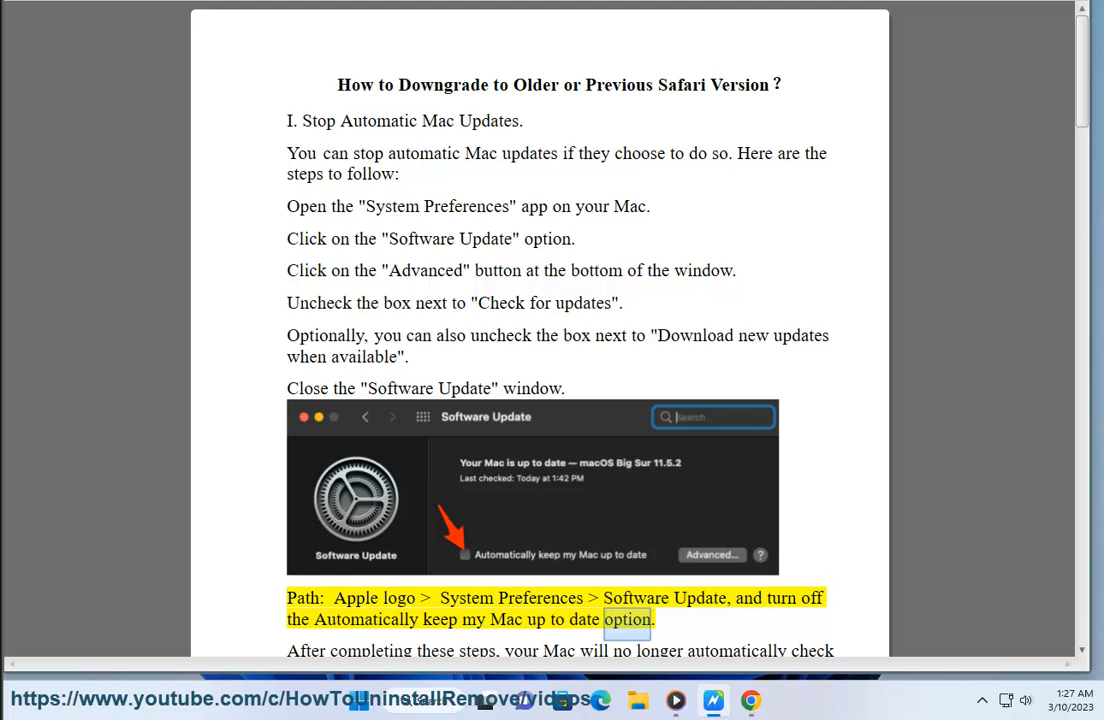
# - Scroll section I down to the paragraph advising manual update checks
pyautogui.scroll(-3)
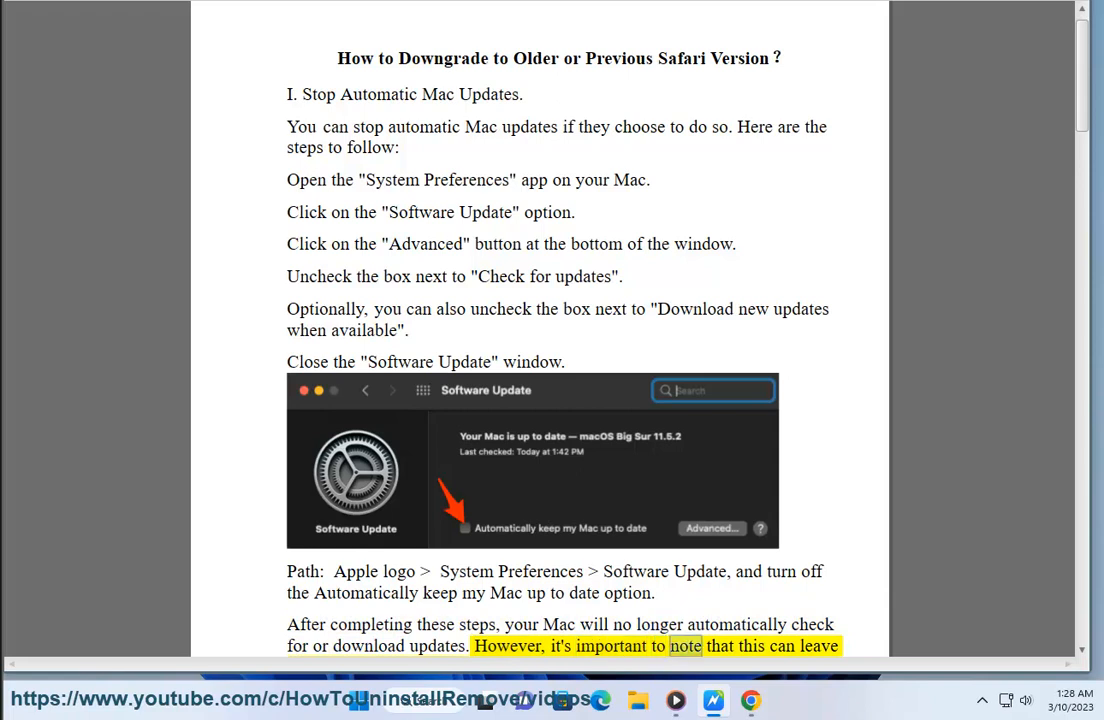
pyautogui.scroll(-3)
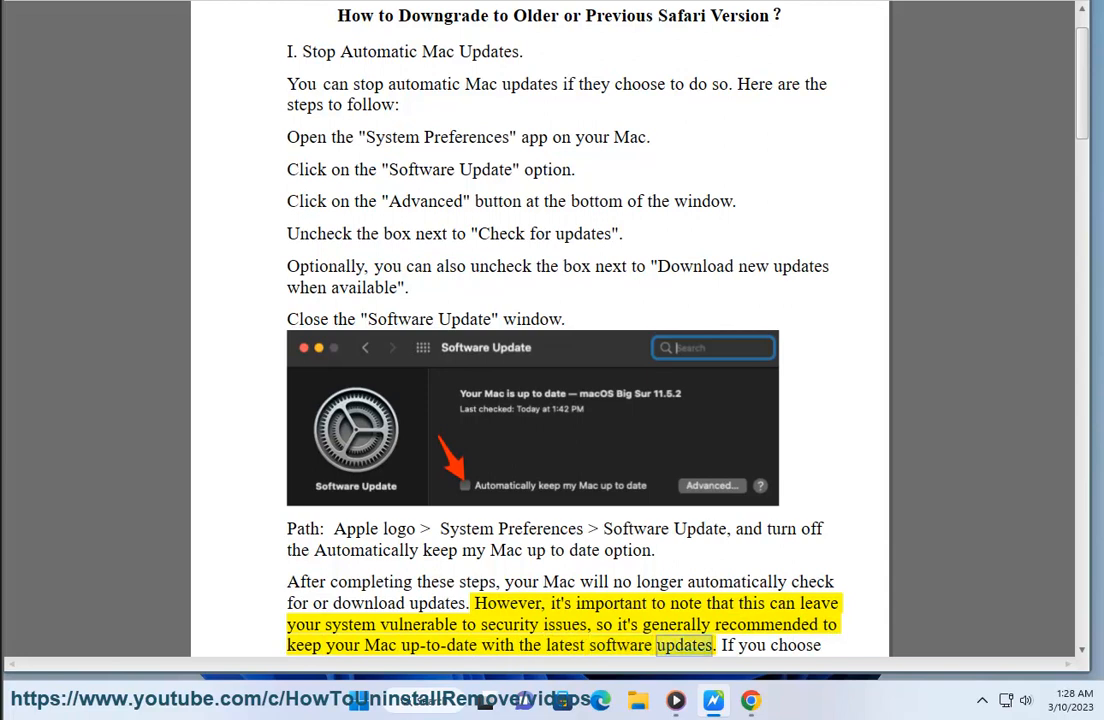
pyautogui.scroll(-3)
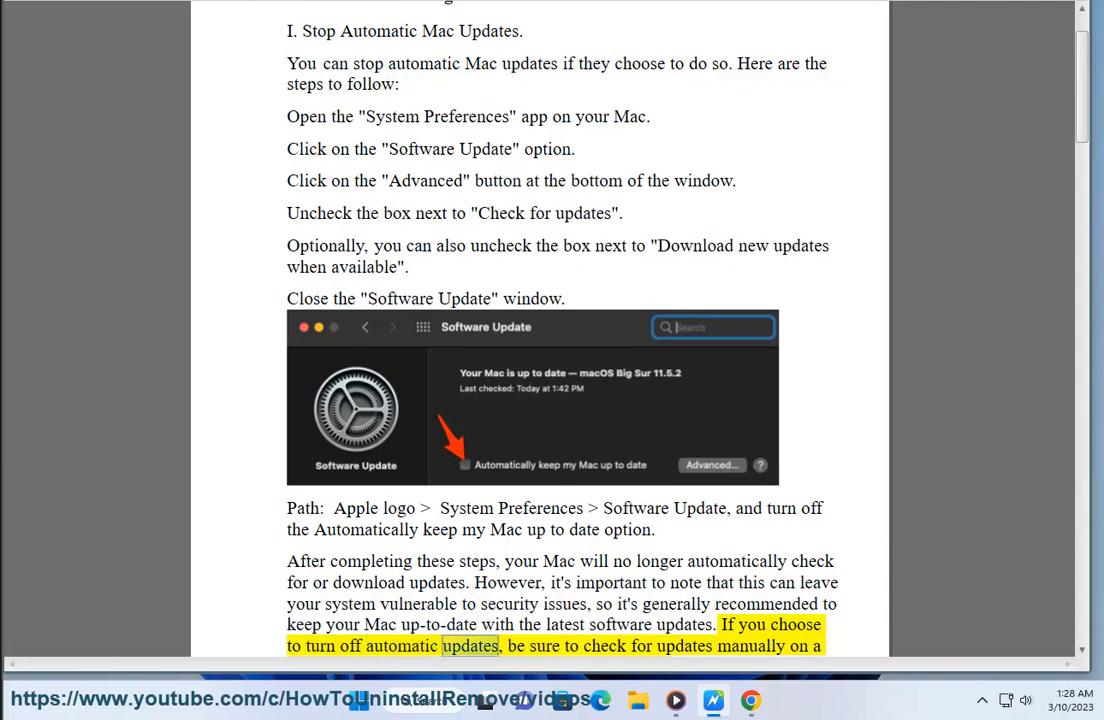
pyautogui.scroll(3)
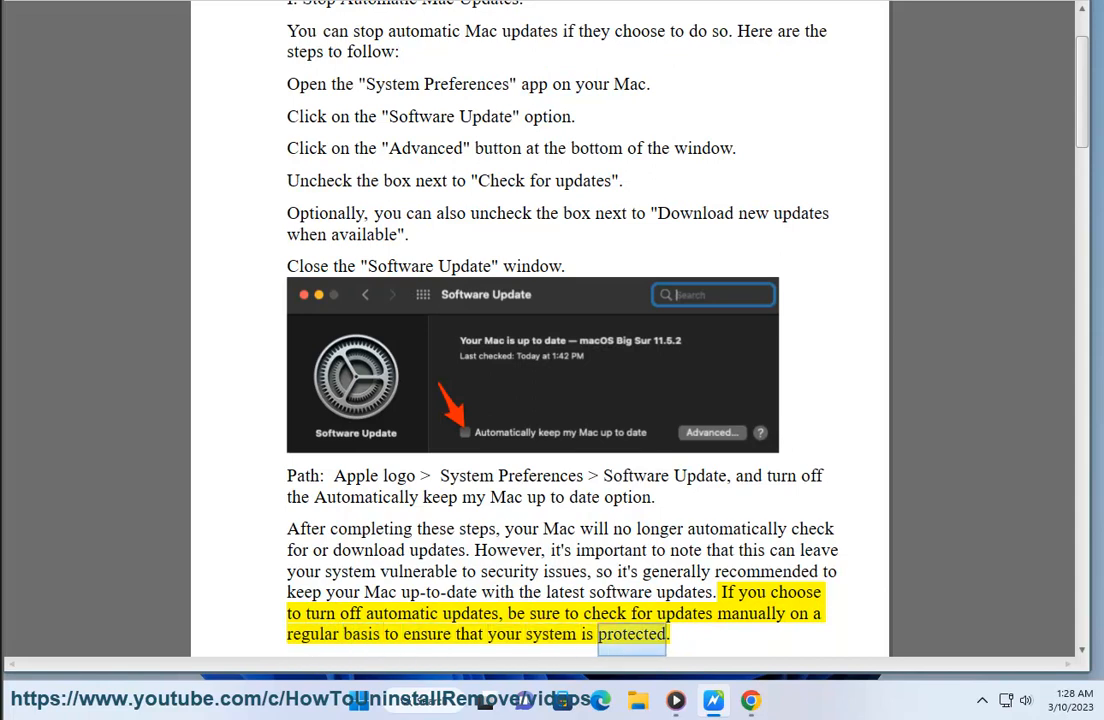
# - Scroll onto page 2 through the Recovery Mode and backup-disk steps to the Migration Assistant screenshot
pyautogui.scroll(-3)
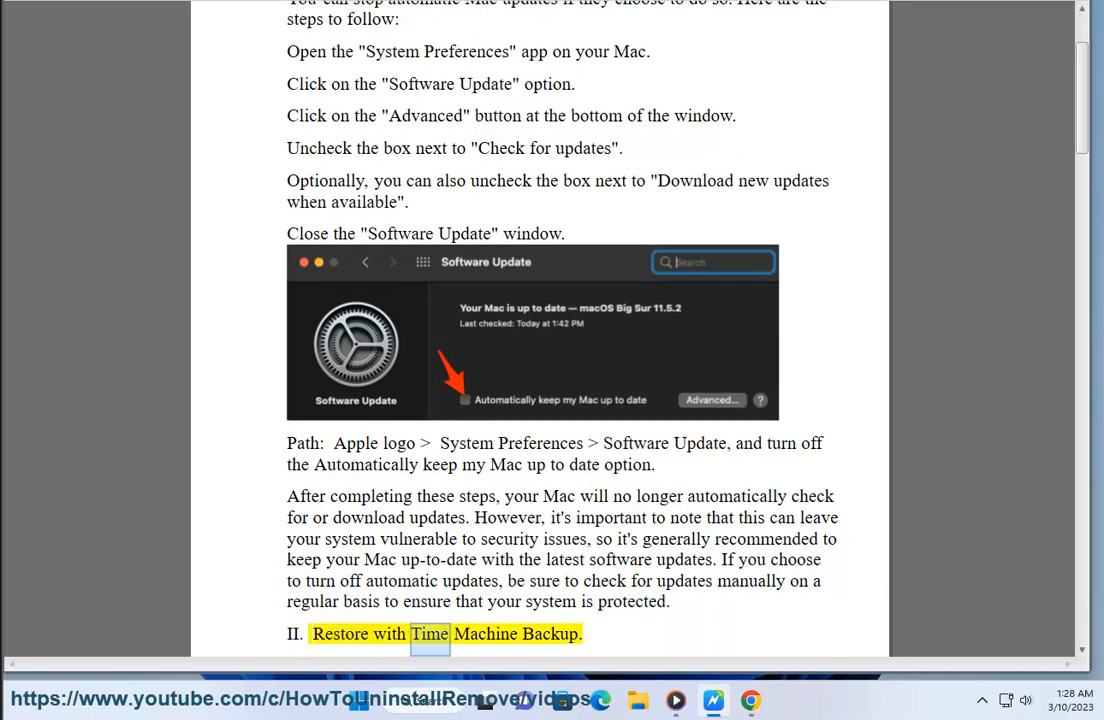
pyautogui.scroll(-3)
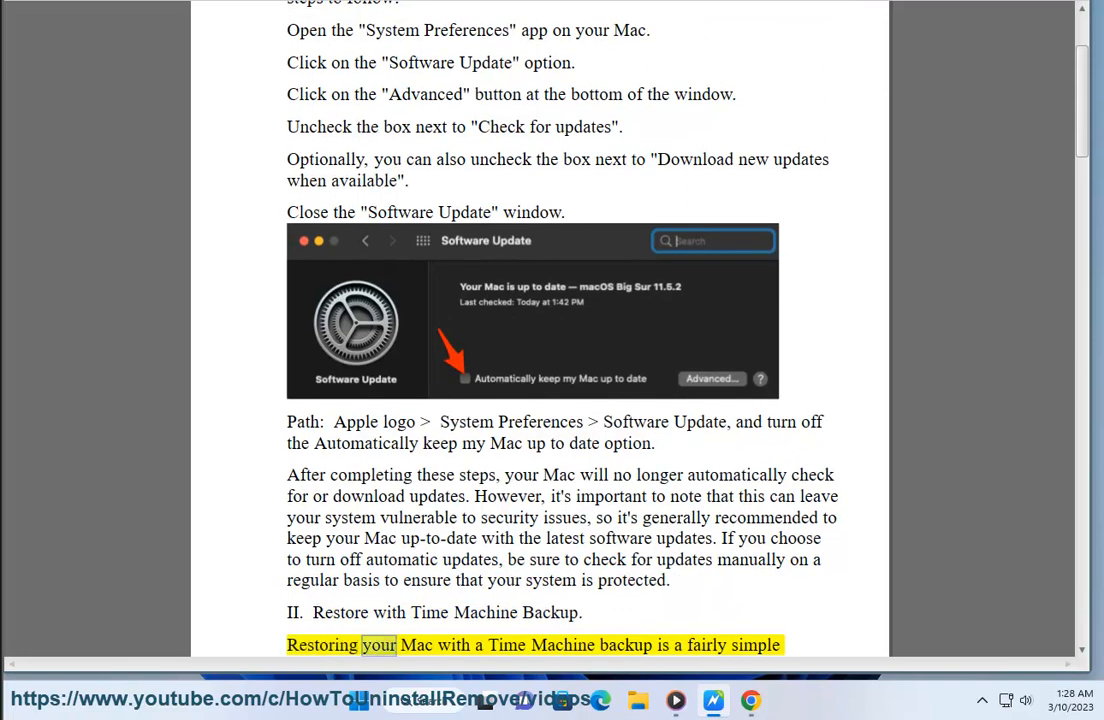
pyautogui.scroll(-3)
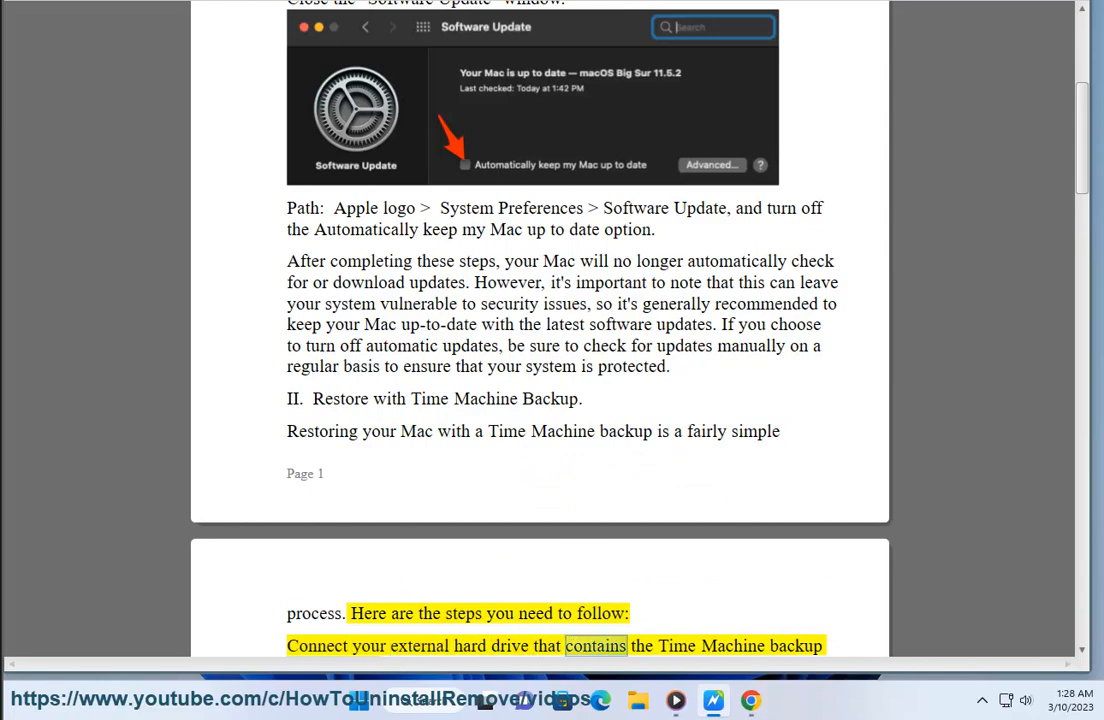
pyautogui.scroll(-3)
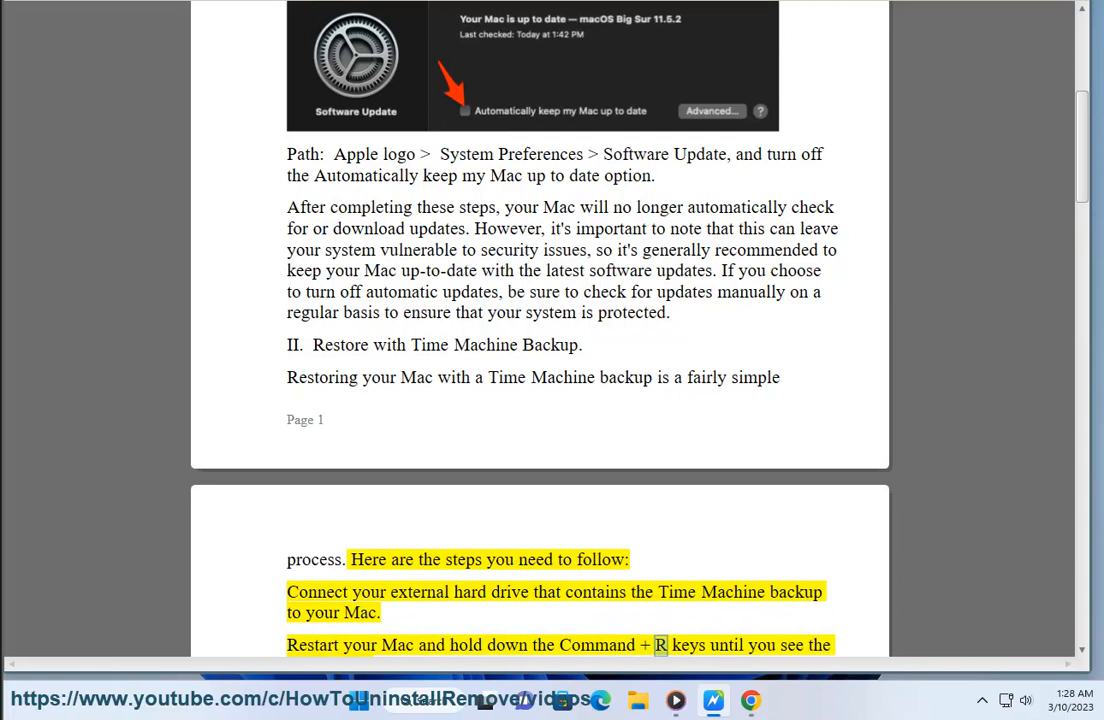
pyautogui.scroll(3)
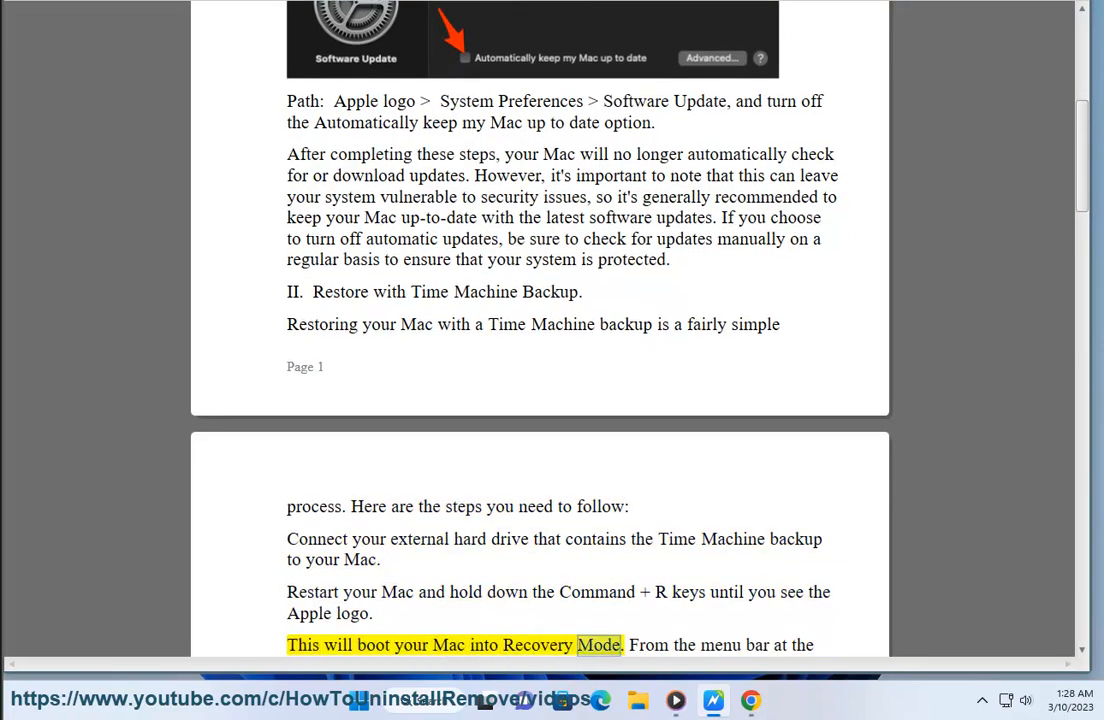
pyautogui.scroll(-3)
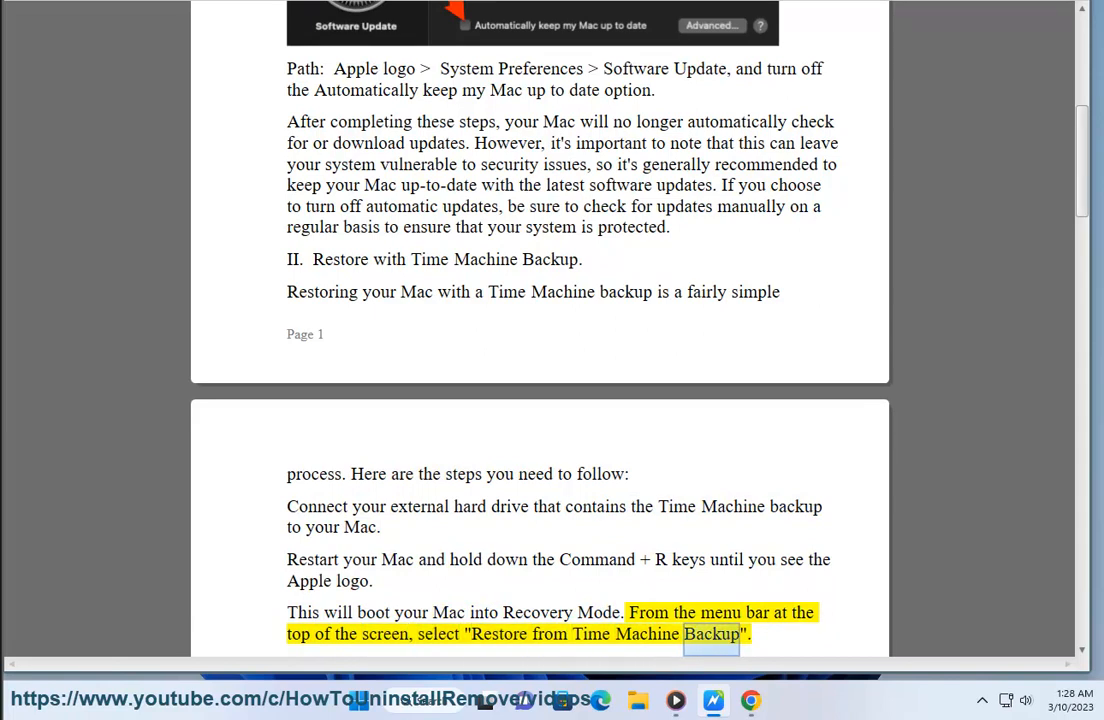
pyautogui.scroll(-3)
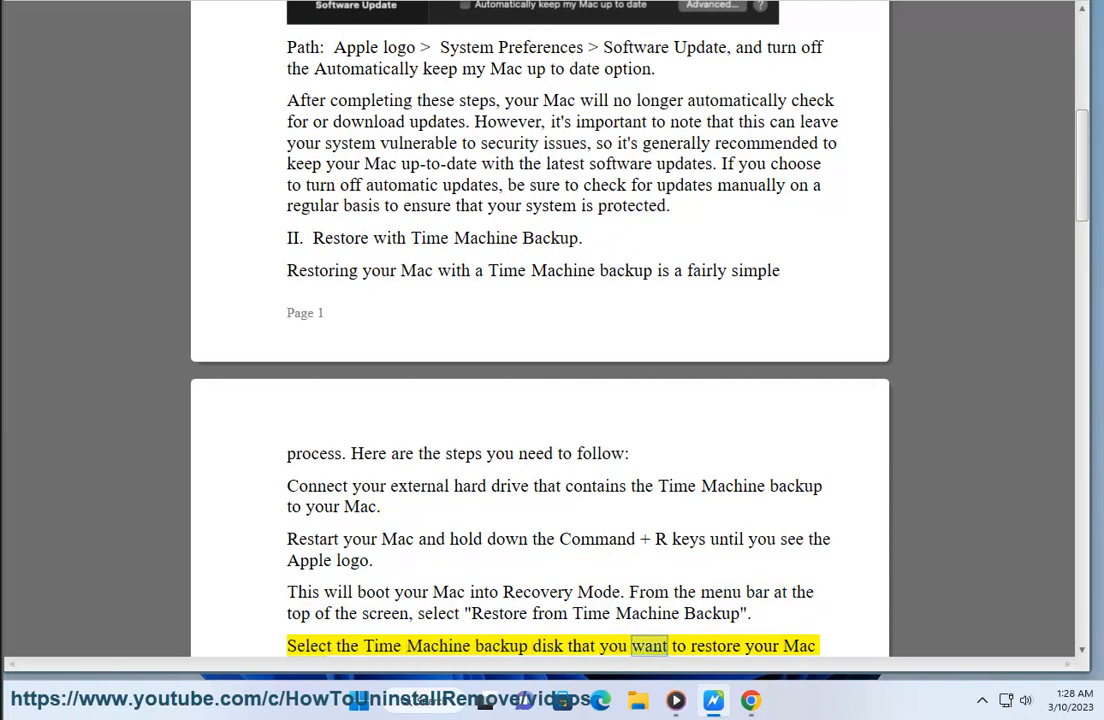
pyautogui.scroll(-3)
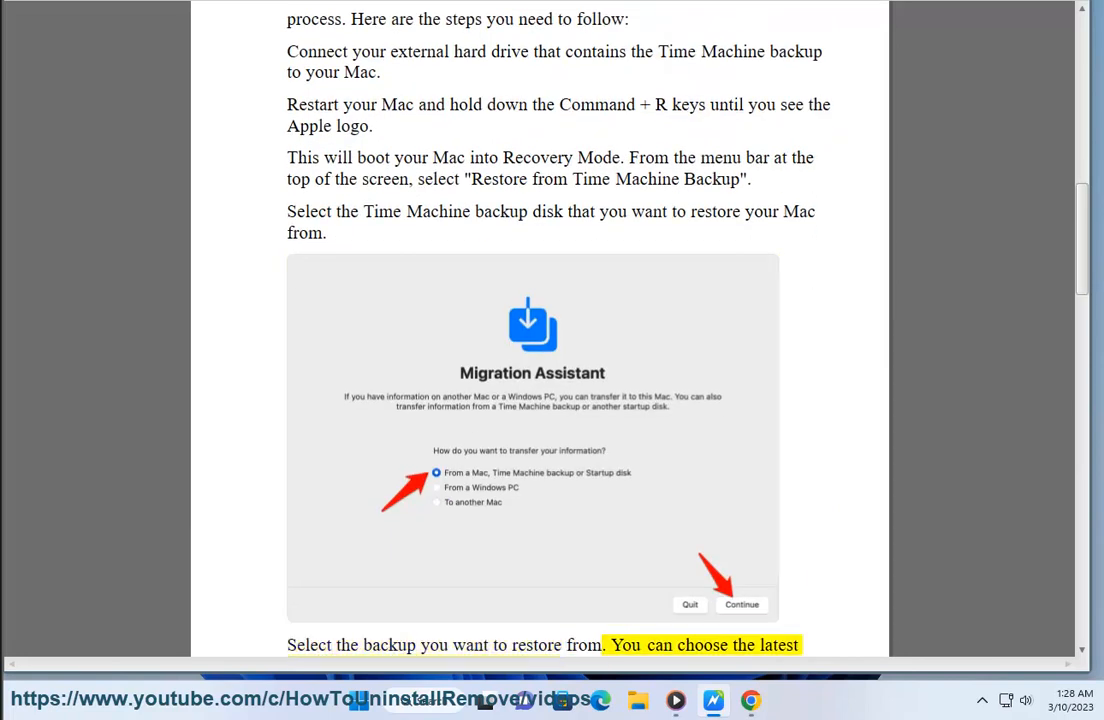
# - Scroll through the remaining Time Machine restore steps as they are read
pyautogui.scroll(-3)
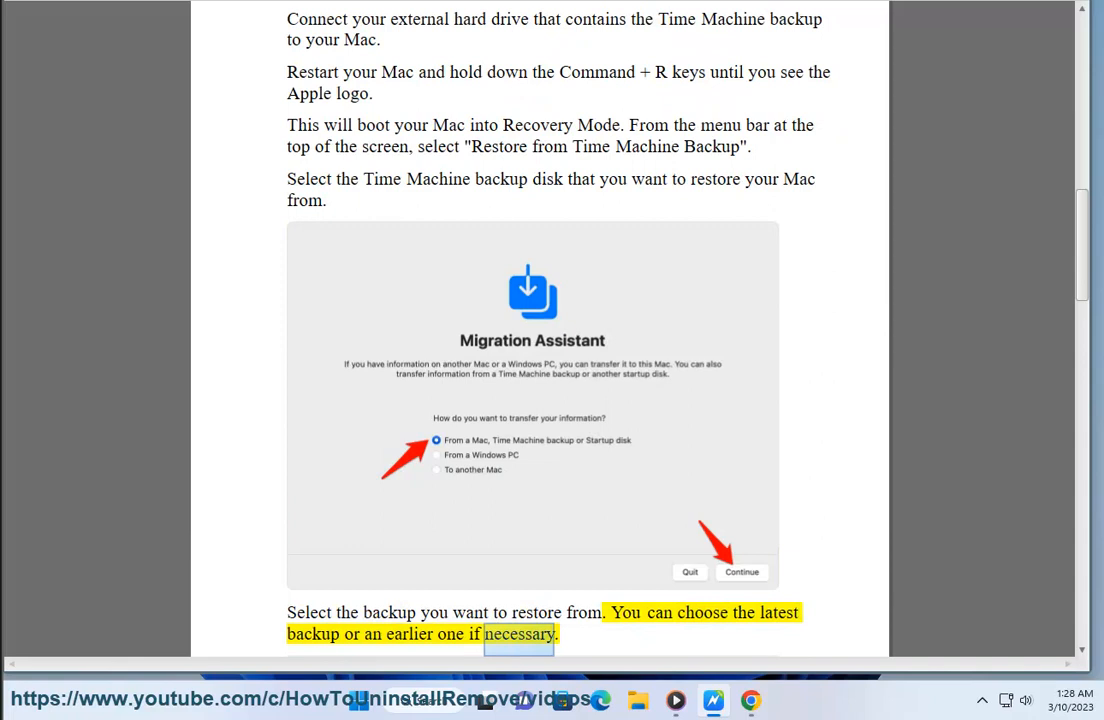
pyautogui.scroll(-3)
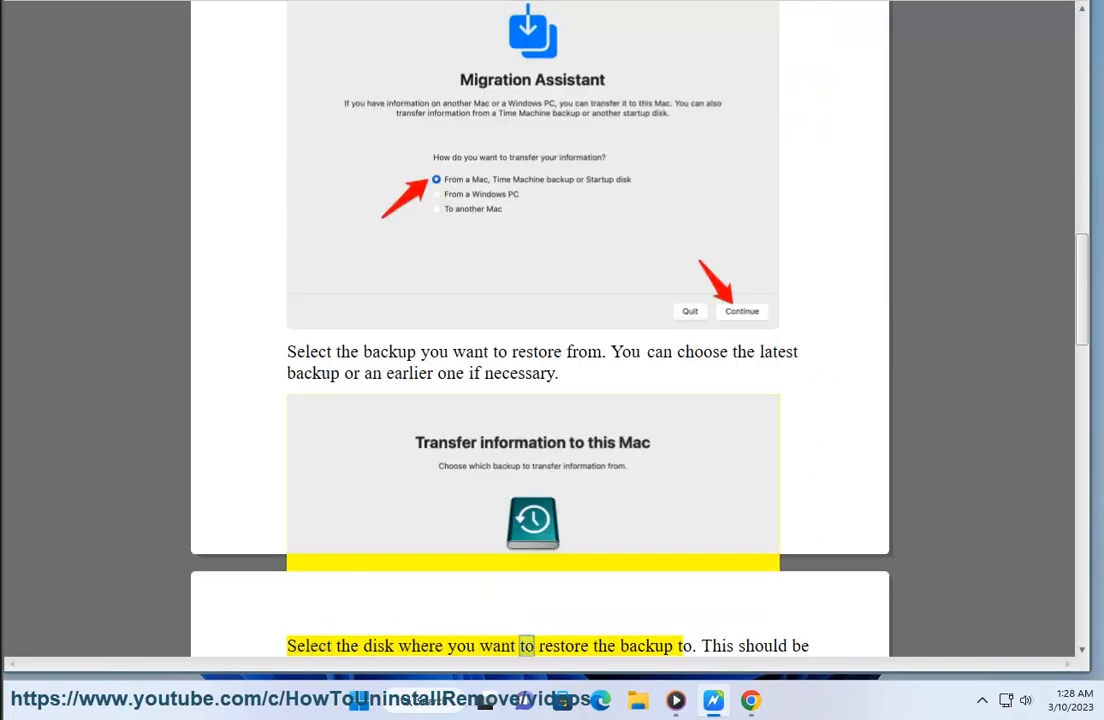
pyautogui.scroll(-3)
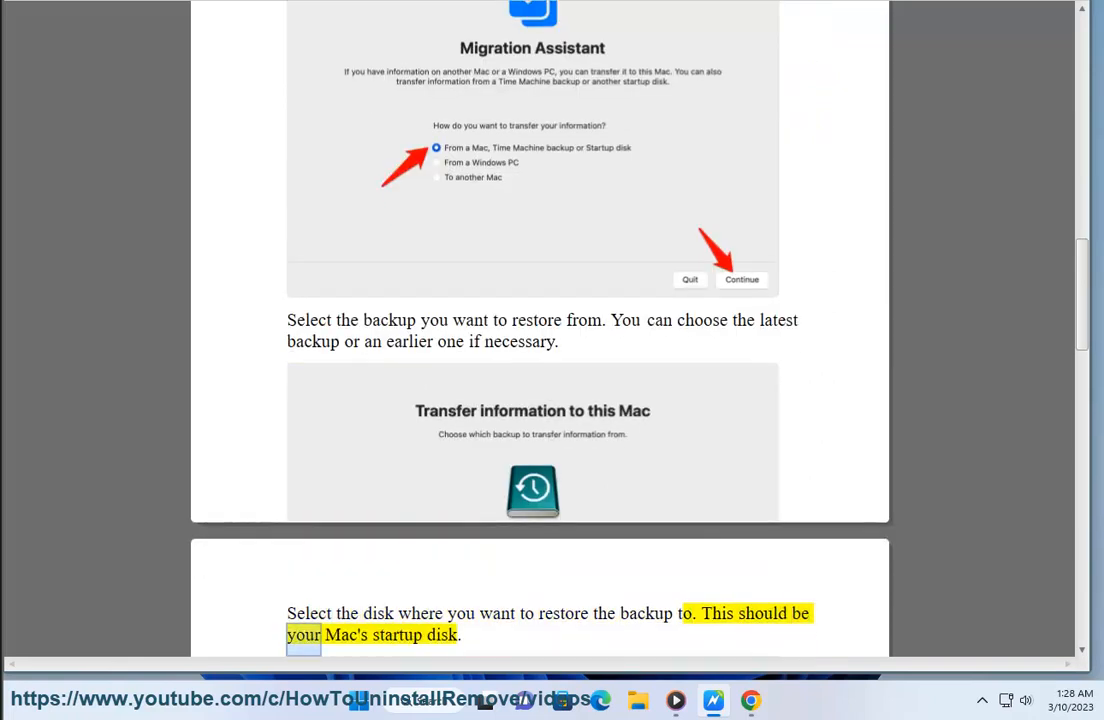
pyautogui.scroll(-3)
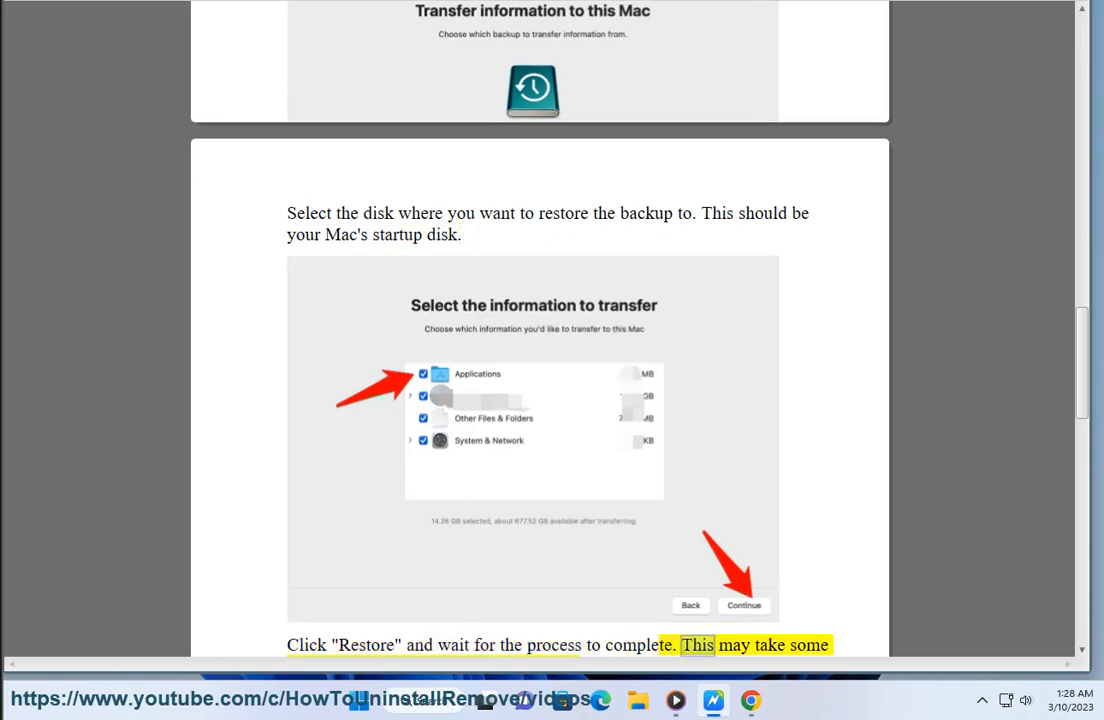
pyautogui.scroll(-3)
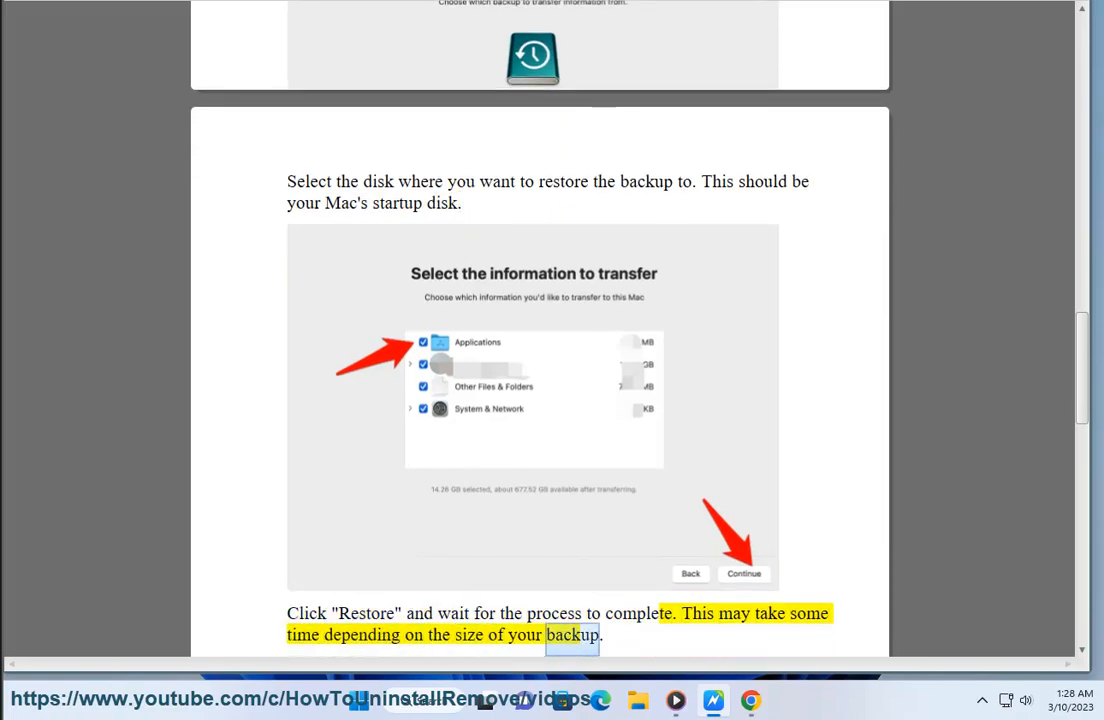
pyautogui.scroll(-3)
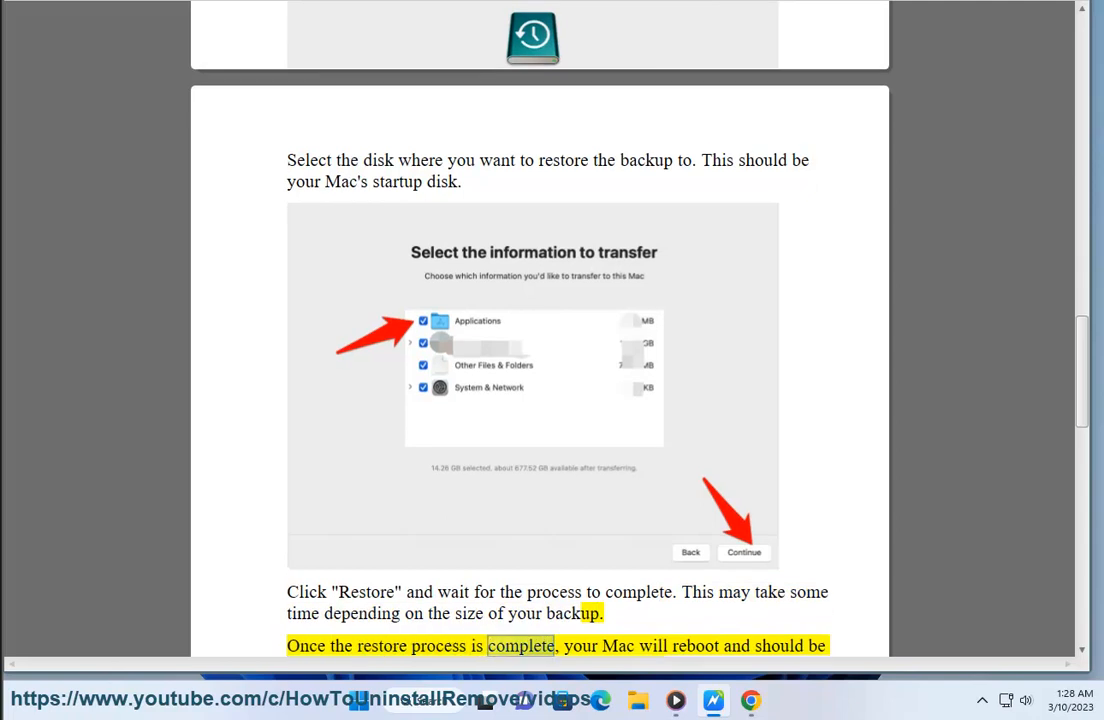
# - Scroll past the regular-backup advice to the opening line of the Downgrade macOS section
pyautogui.scroll(-3)
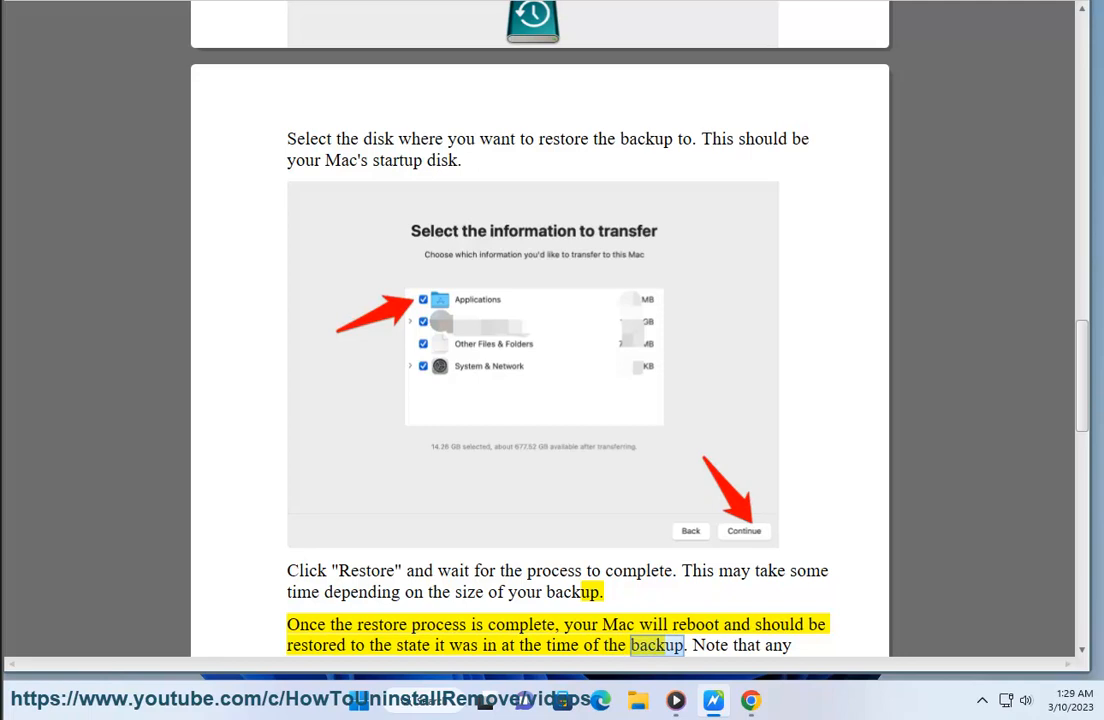
pyautogui.scroll(-3)
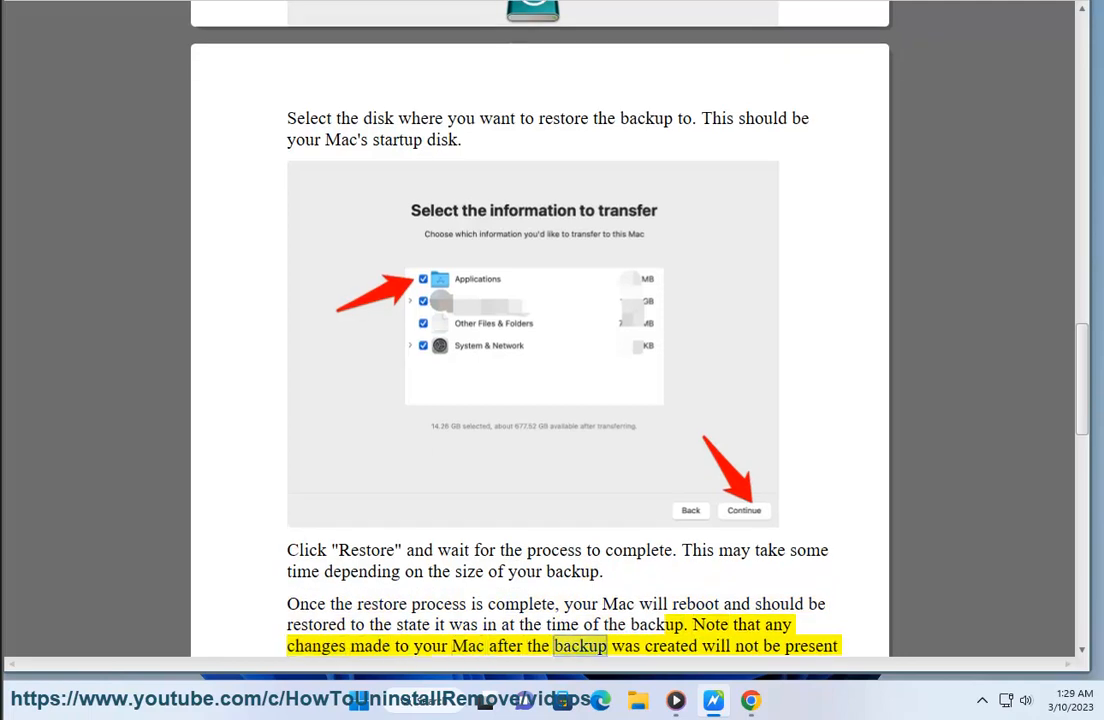
pyautogui.scroll(-3)
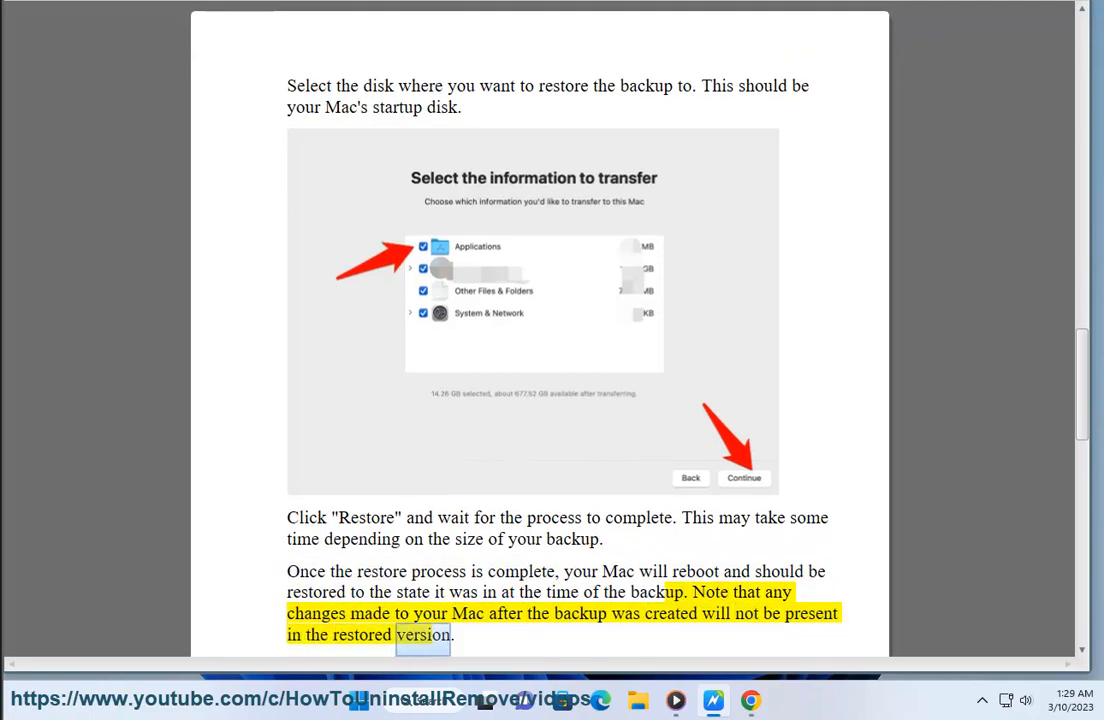
pyautogui.scroll(-3)
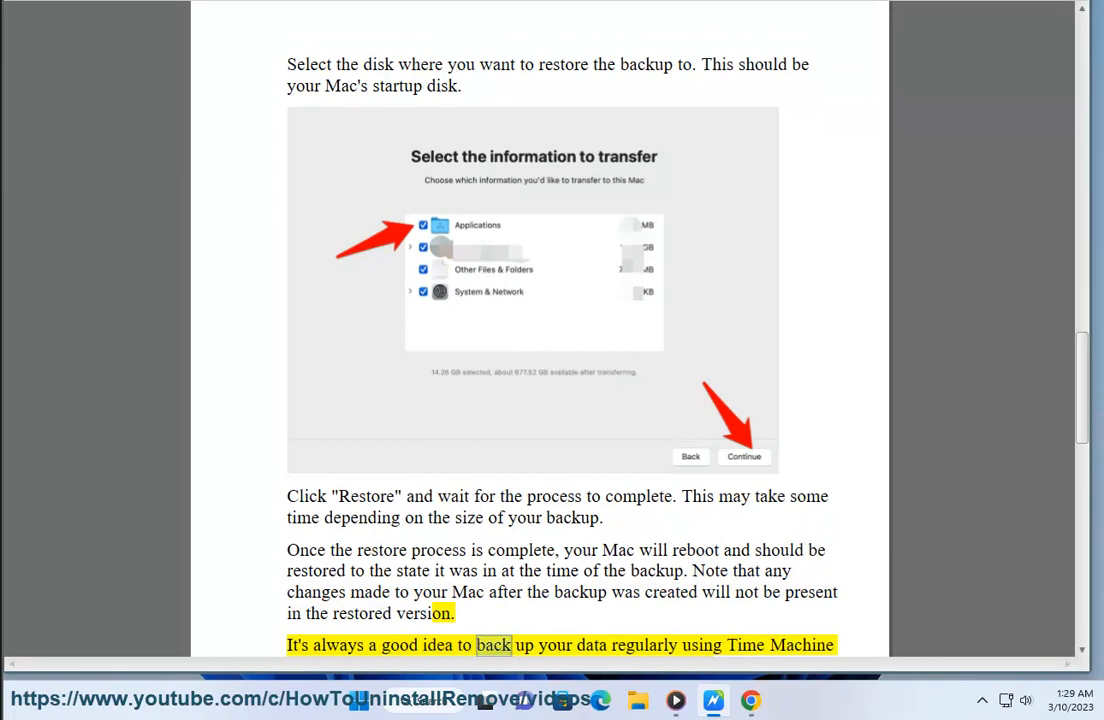
pyautogui.scroll(-3)
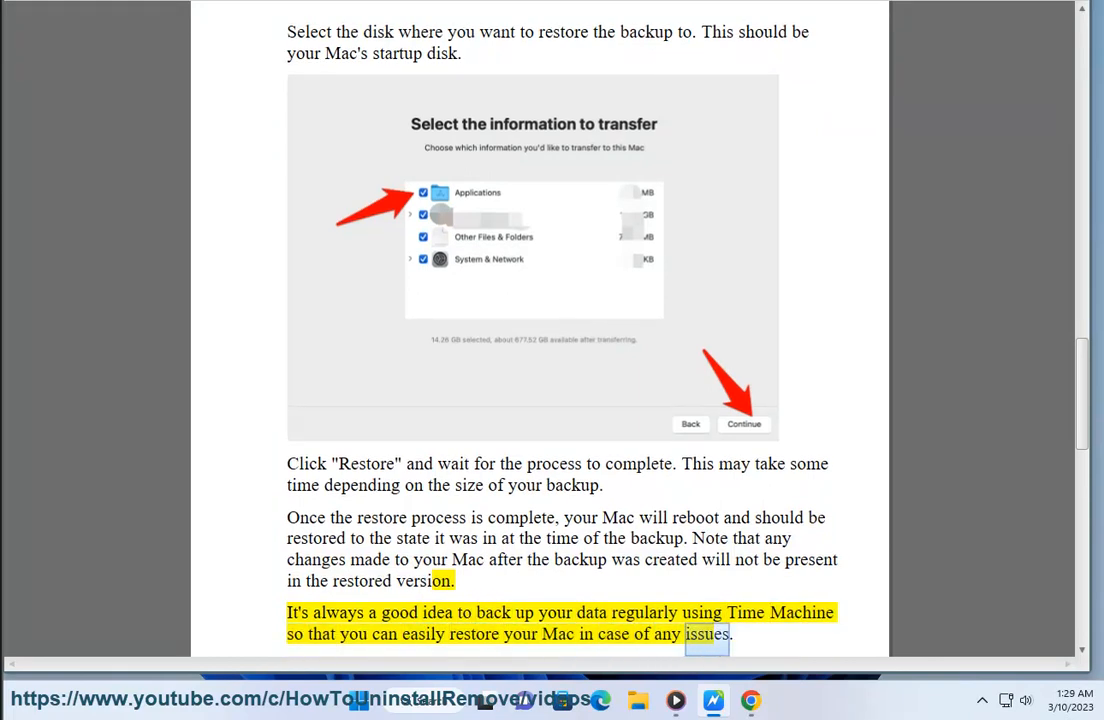
pyautogui.scroll(-3)
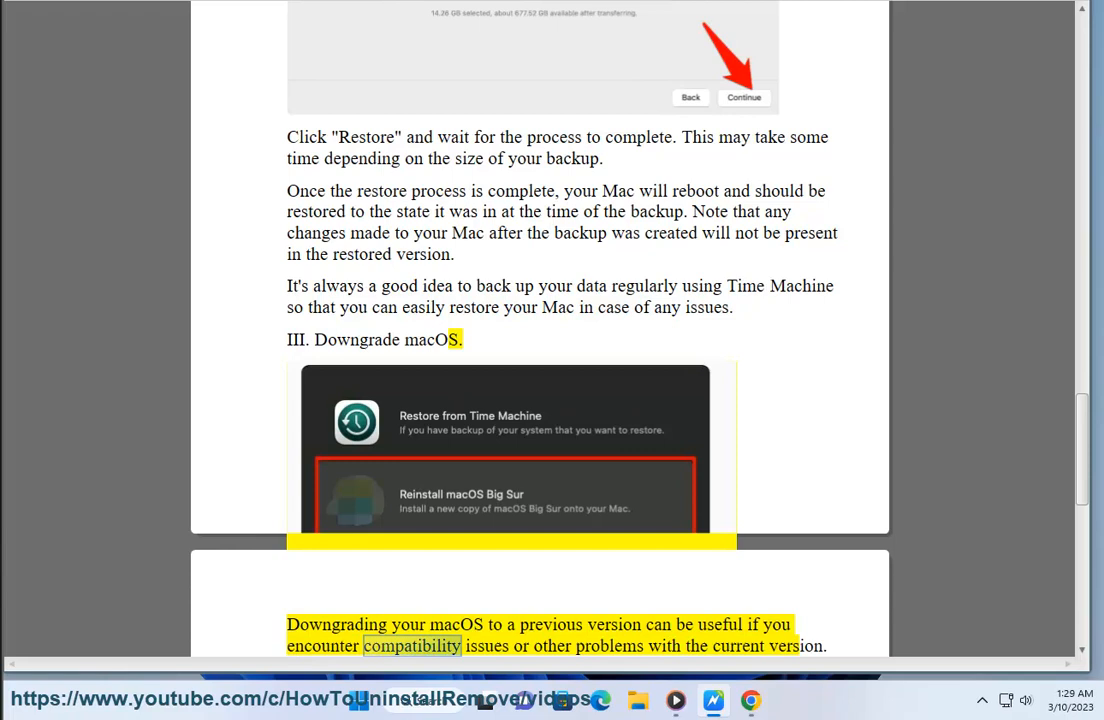
# - Bring the 'III. Downgrade macOS' heading and its intro into view, reaching the Time Machine backup step
pyautogui.doubleClick(796, 644)
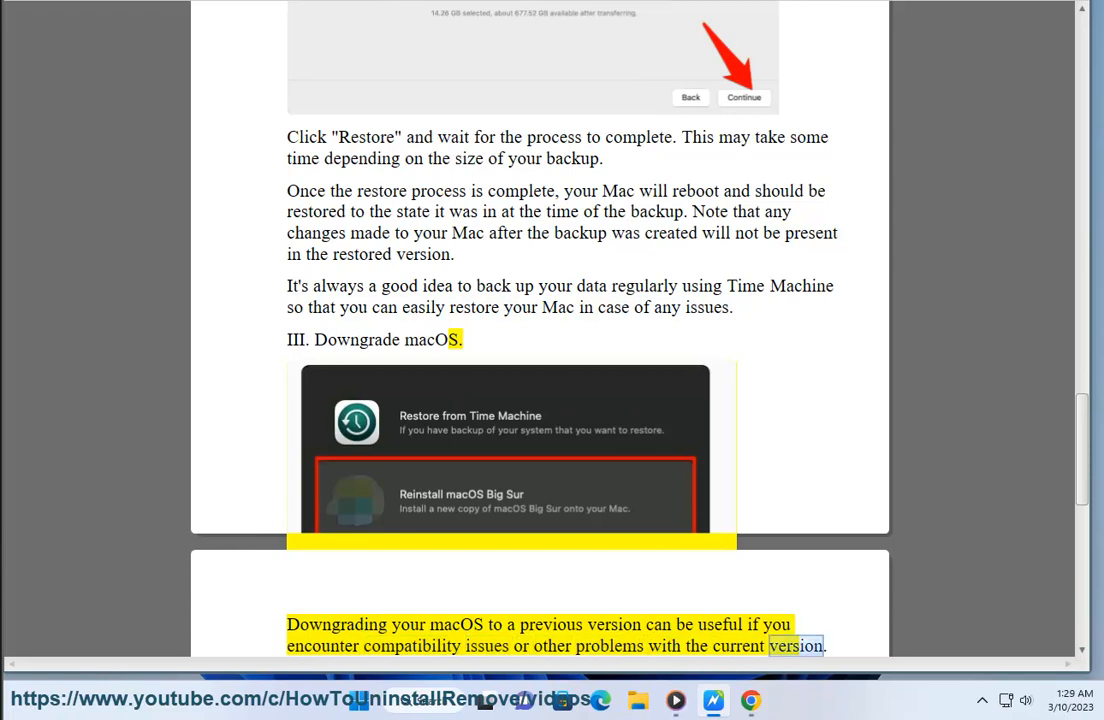
pyautogui.scroll(-3)
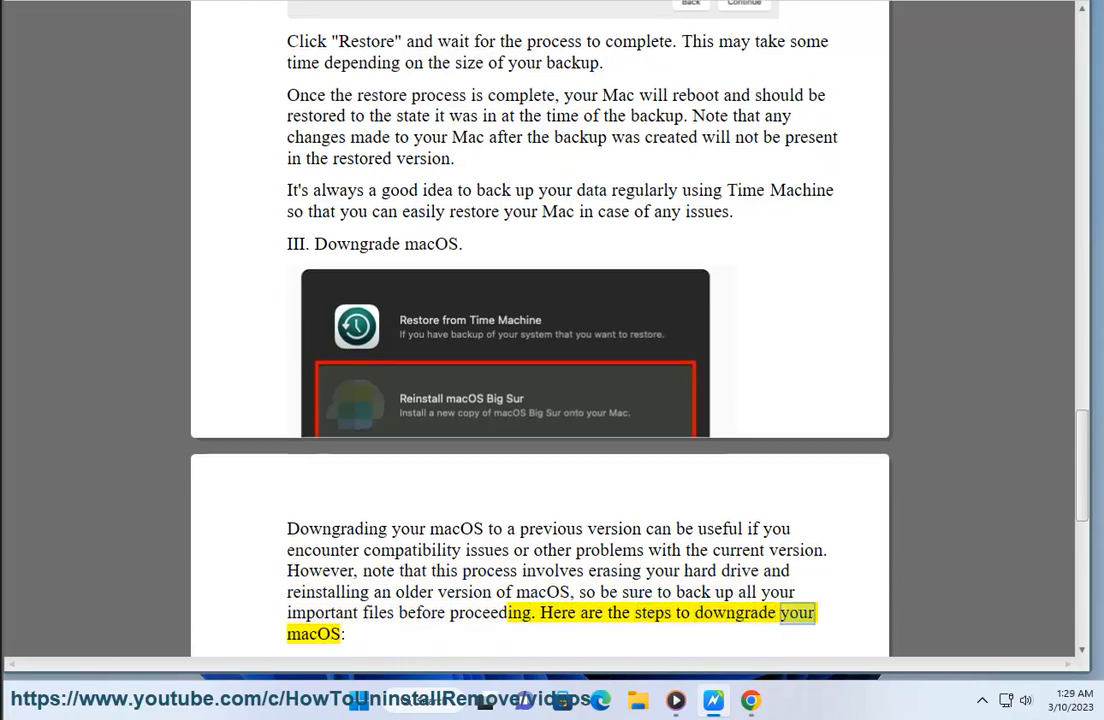
pyautogui.scroll(-3)
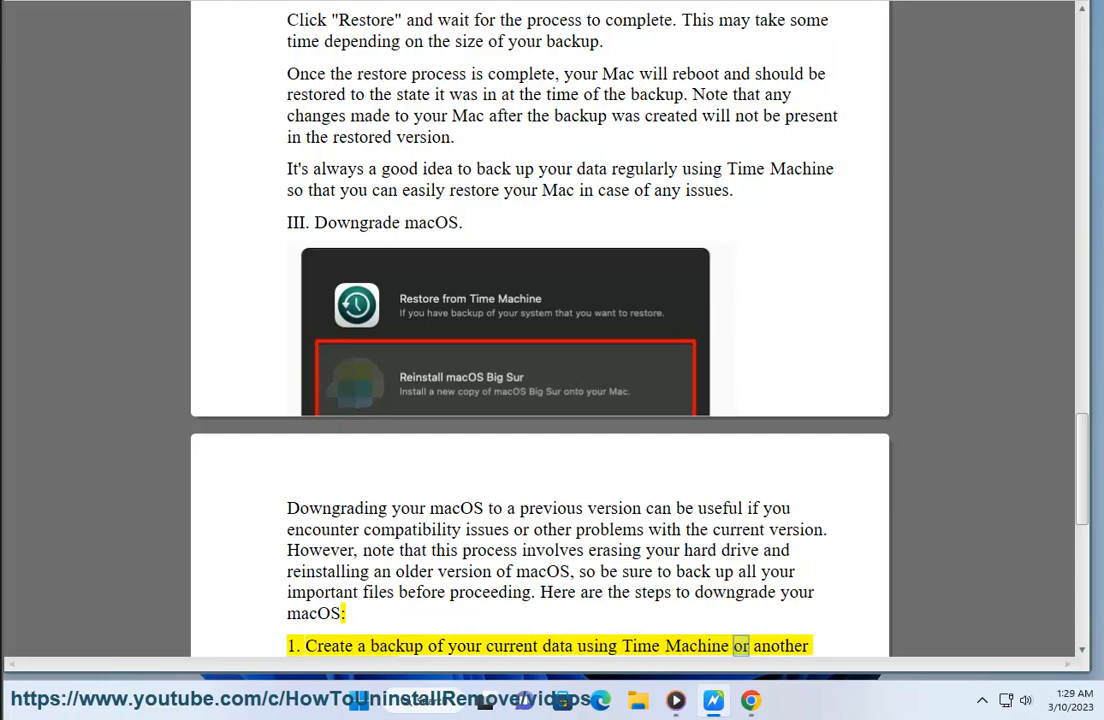
# - Scroll through the first numbered Downgrade macOS steps as Read Aloud reads them
pyautogui.scroll(-3)
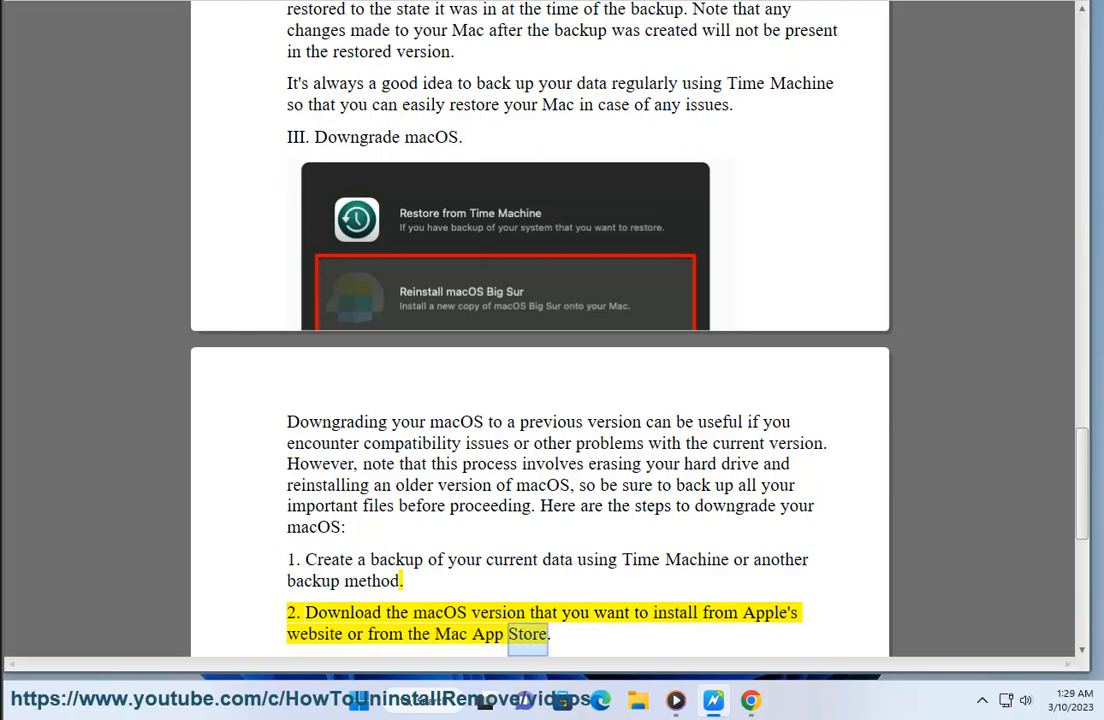
pyautogui.scroll(-3)
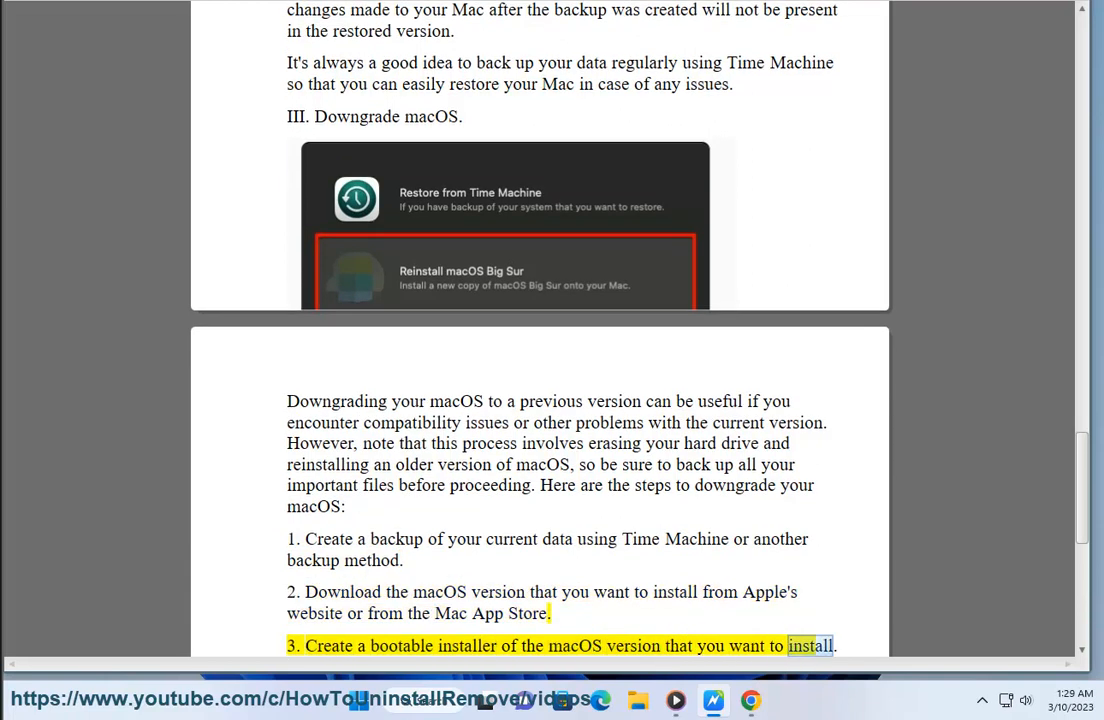
pyautogui.scroll(-3)
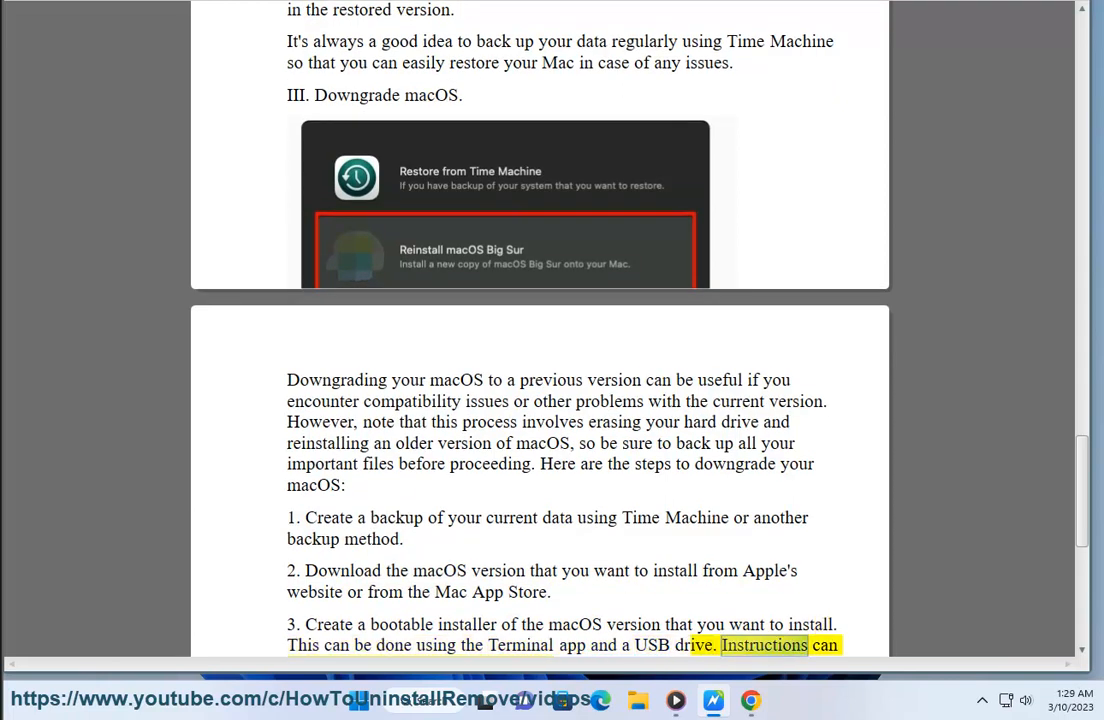
pyautogui.scroll(-3)
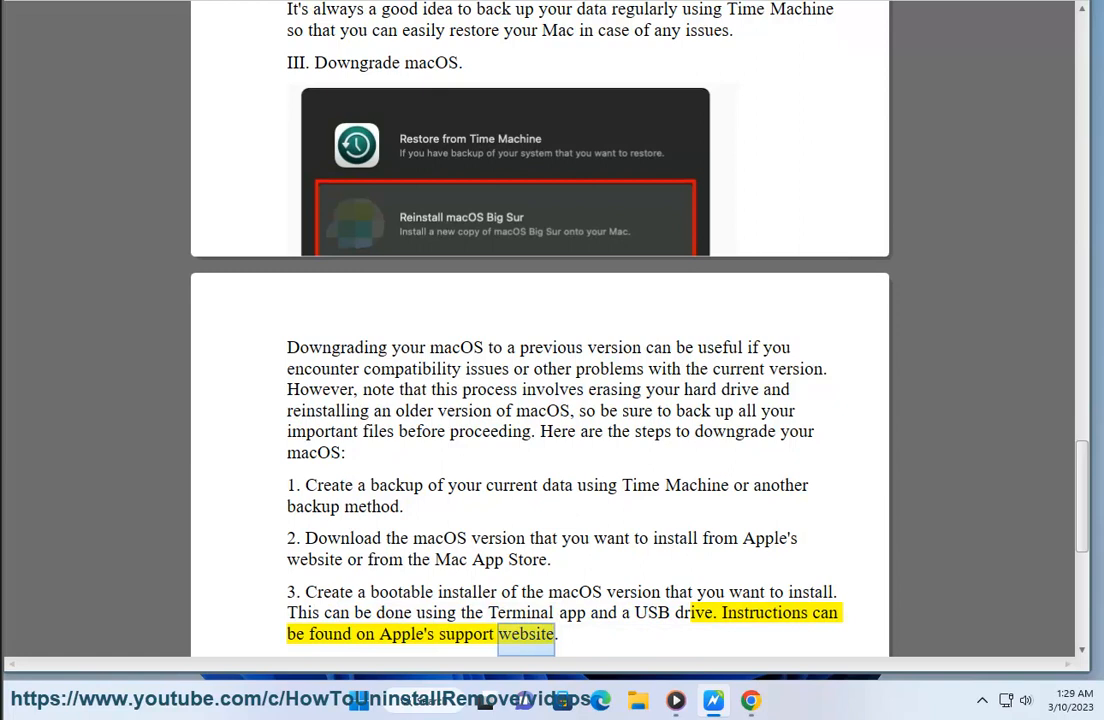
pyautogui.scroll(-3)
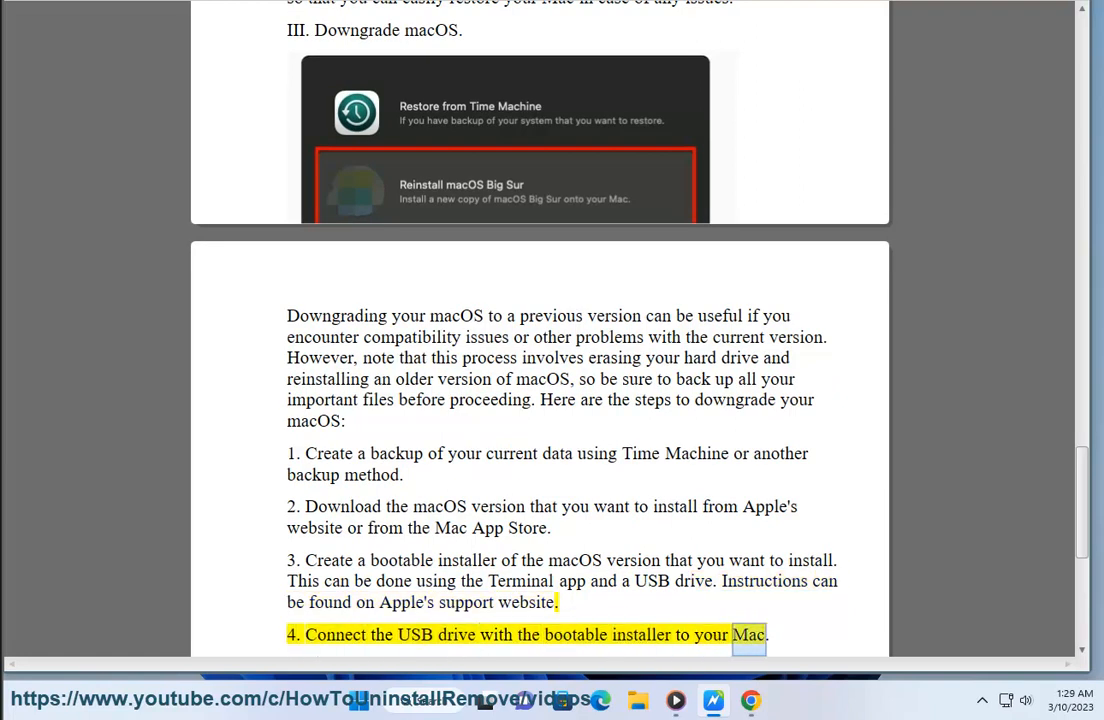
pyautogui.scroll(-3)
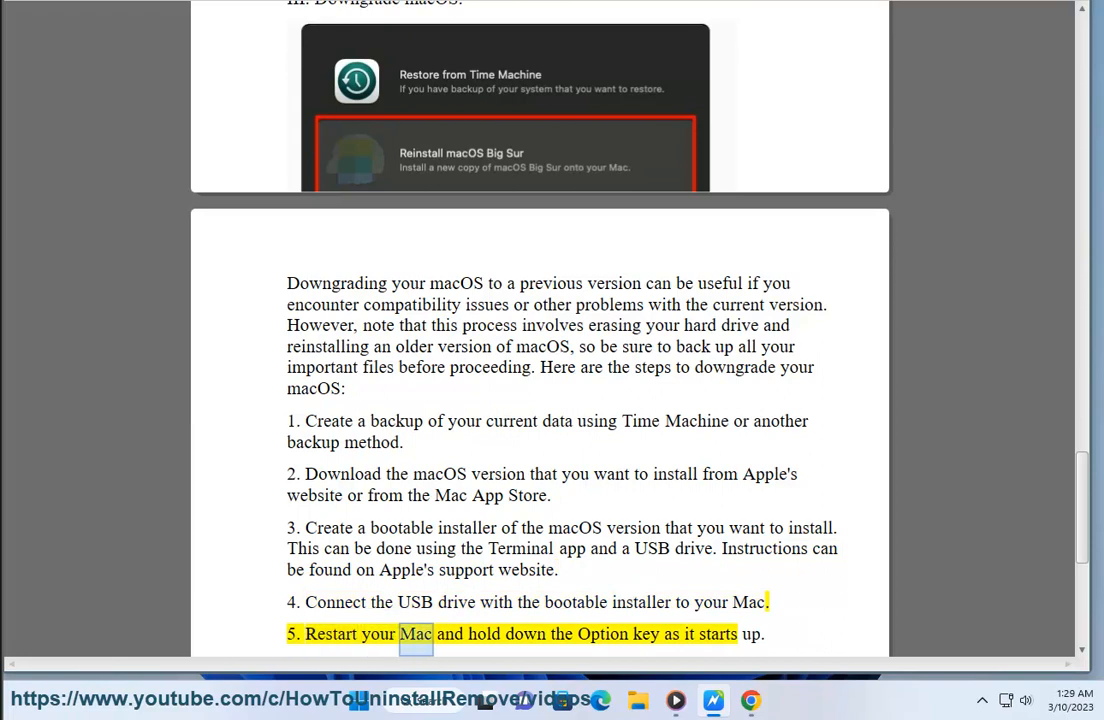
# - Scroll through the remaining steps, ending at step 8 about restoring data from the backup
pyautogui.scroll(-3)
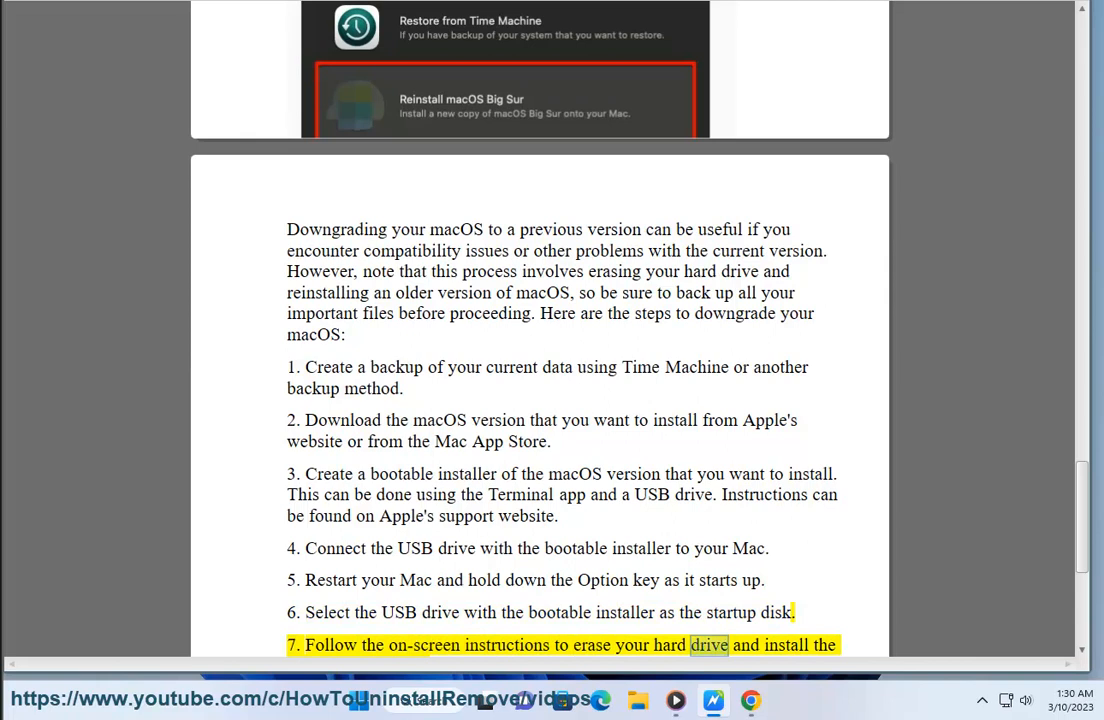
pyautogui.scroll(-3)
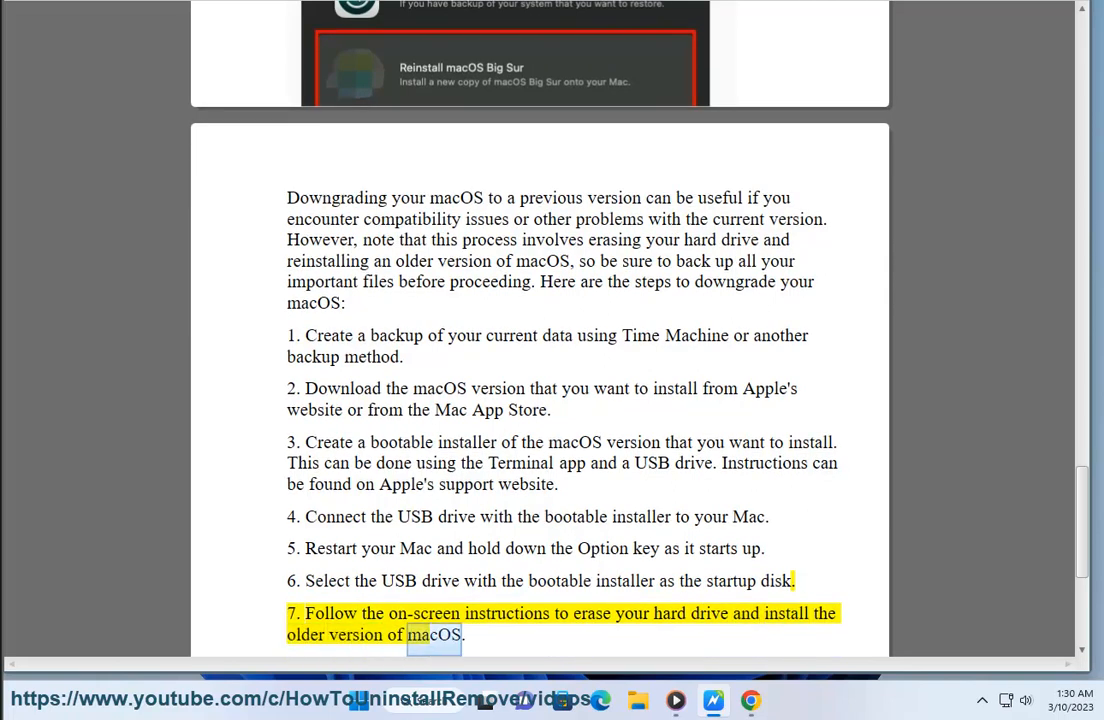
pyautogui.scroll(-3)
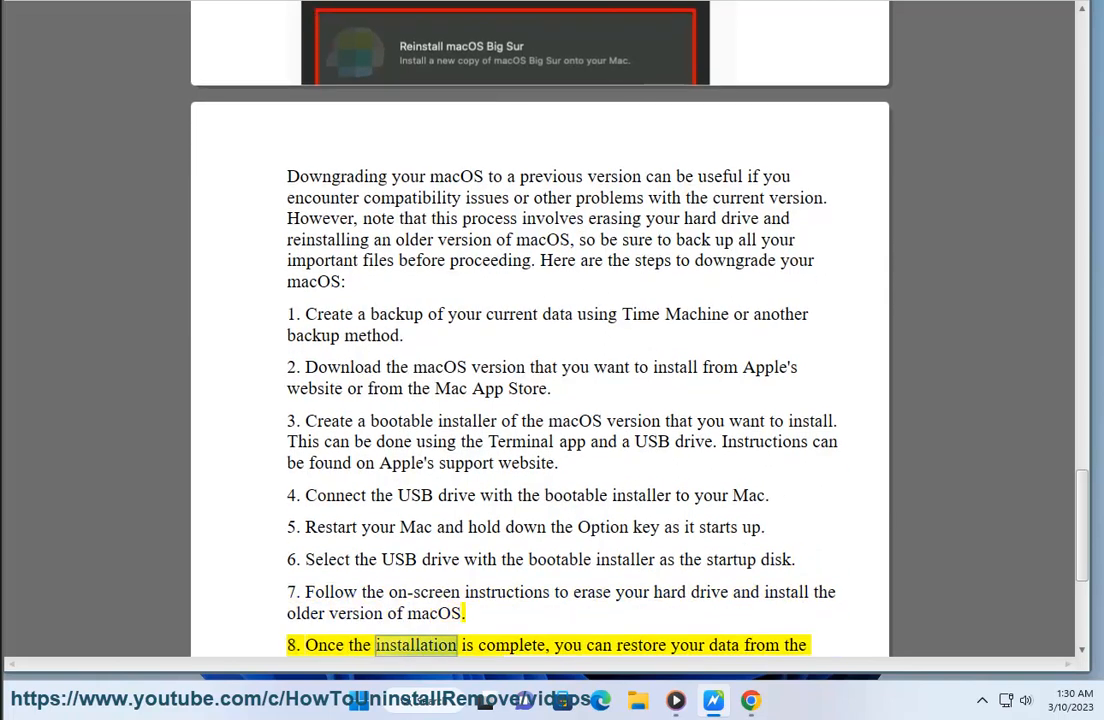
pyautogui.scroll(3)
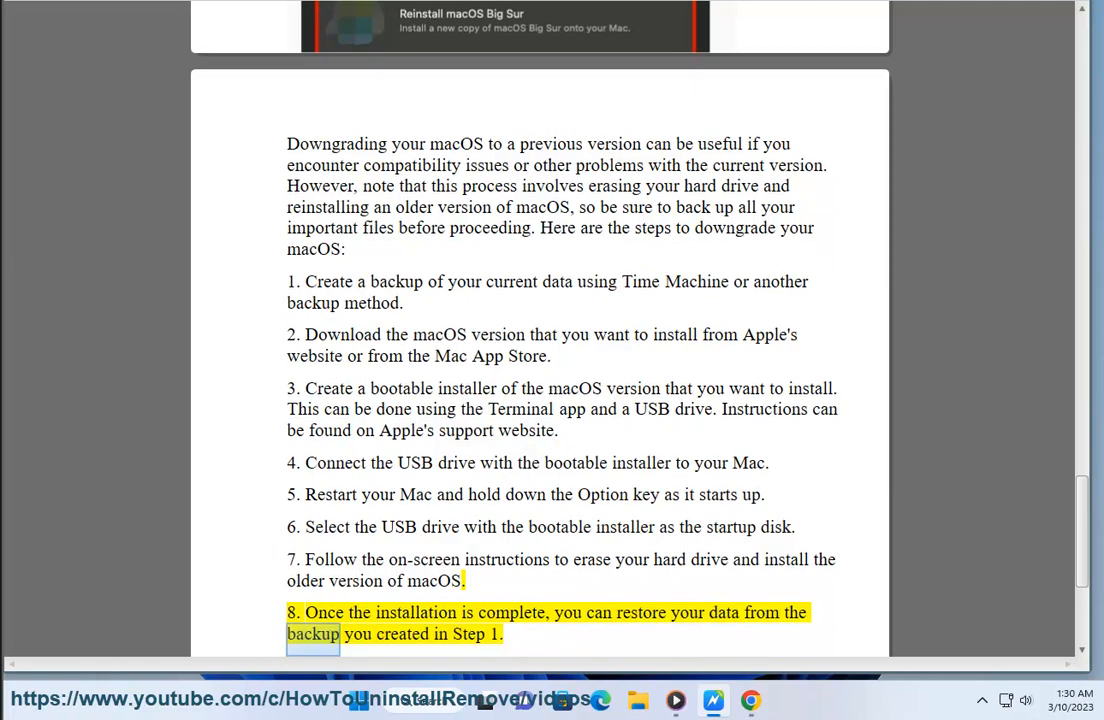
pyautogui.scroll(-3)
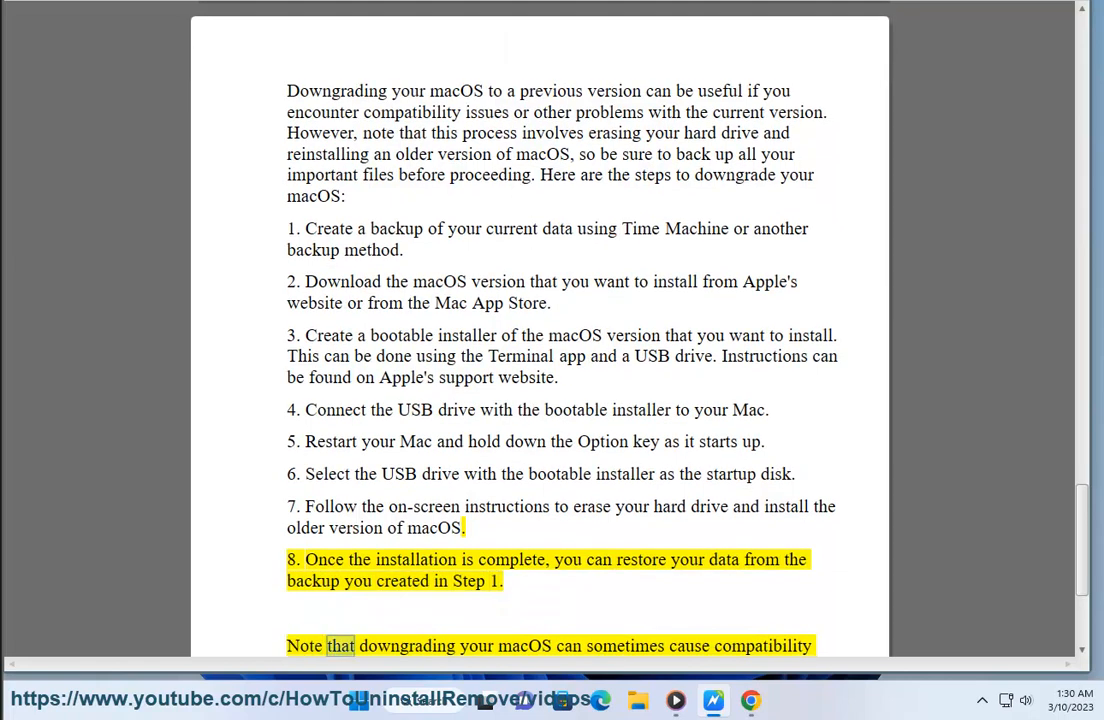
# - Scroll to the bottom of the PDF for the closing note on compatibility risks and keeping macOS updated
pyautogui.doubleClick(764, 644)
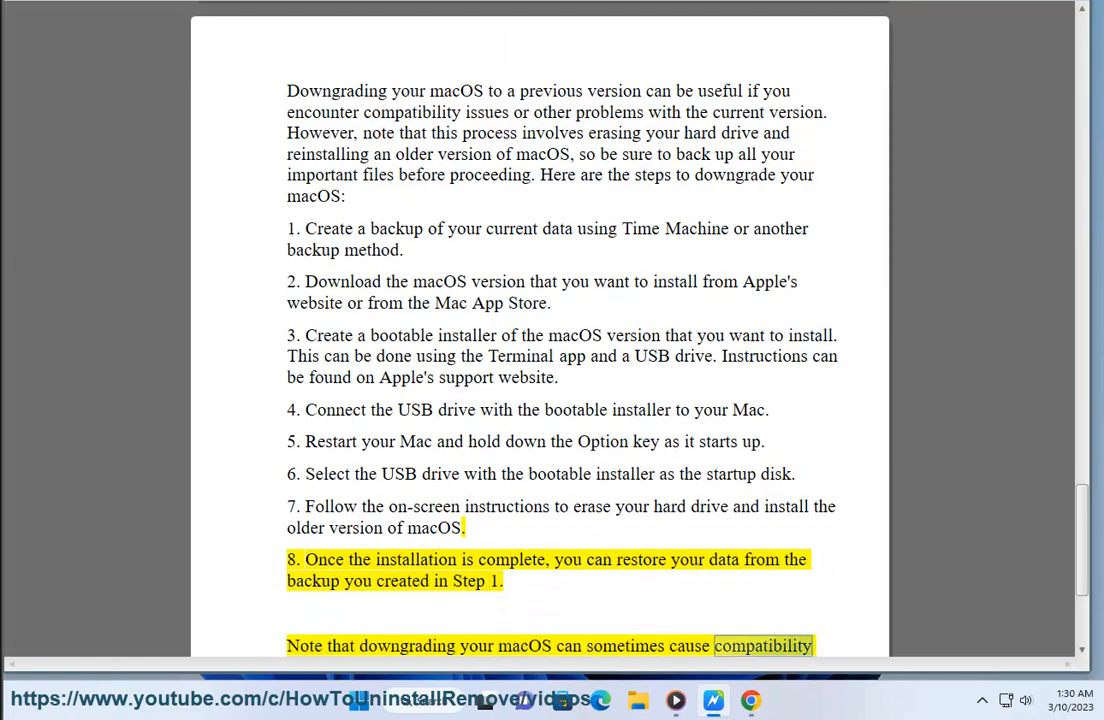
pyautogui.scroll(-3)
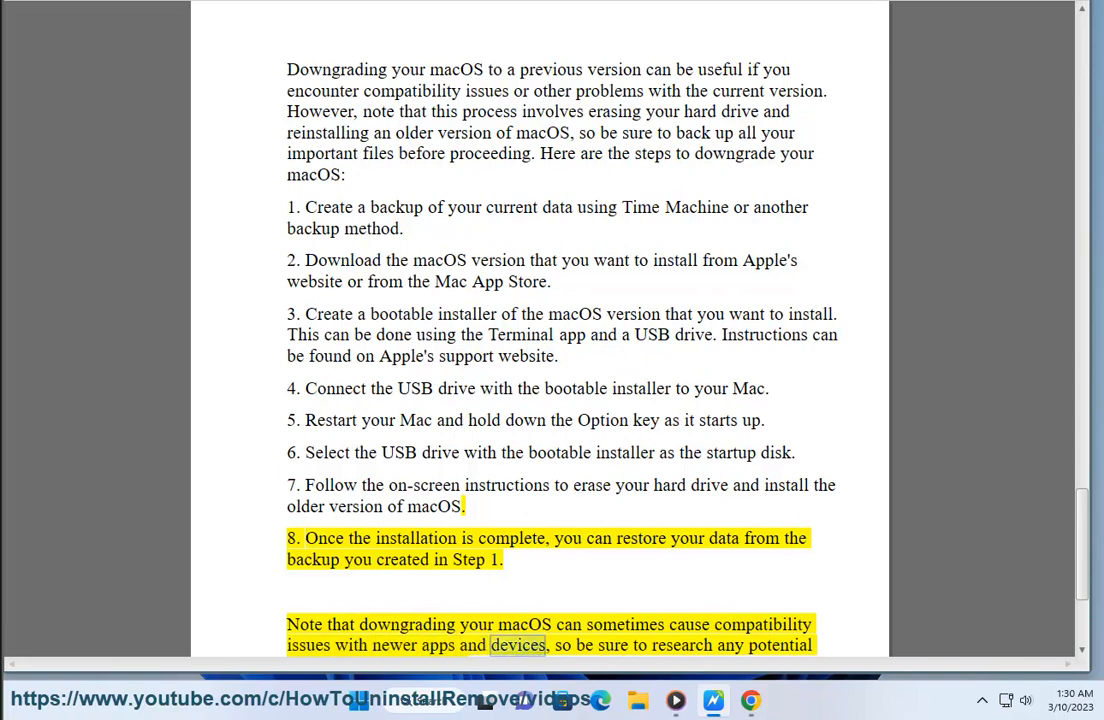
pyautogui.scroll(-3)
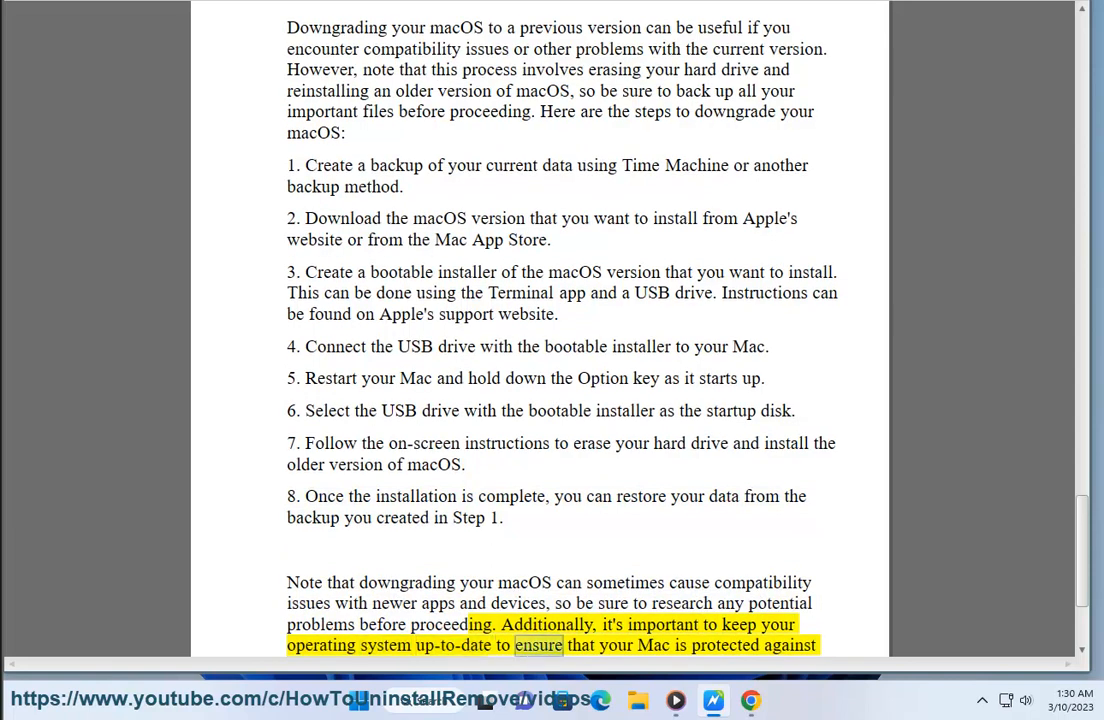
pyautogui.scroll(-3)
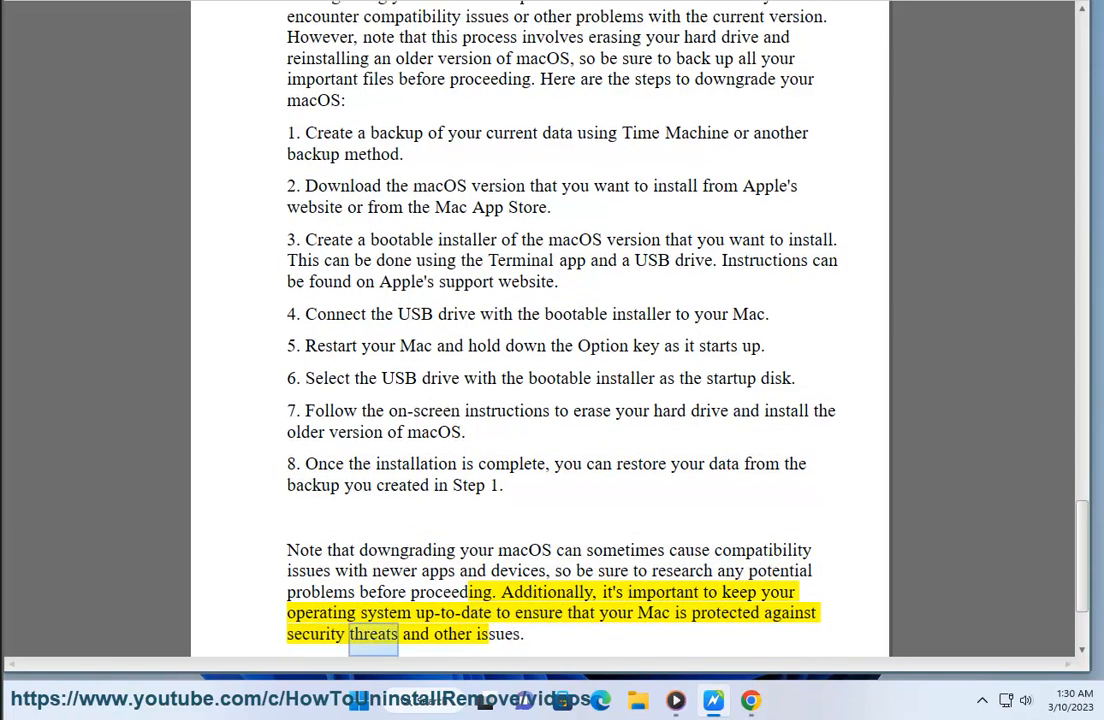